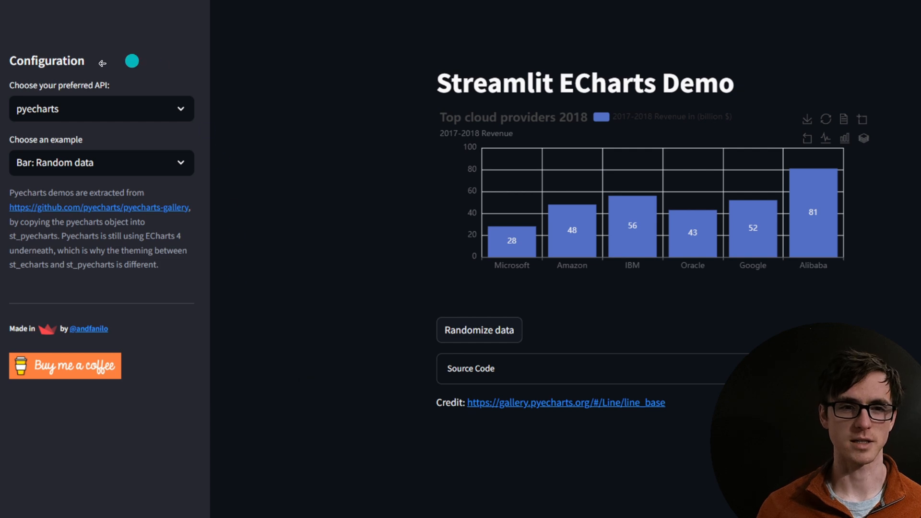
mouse_move(369, 117)
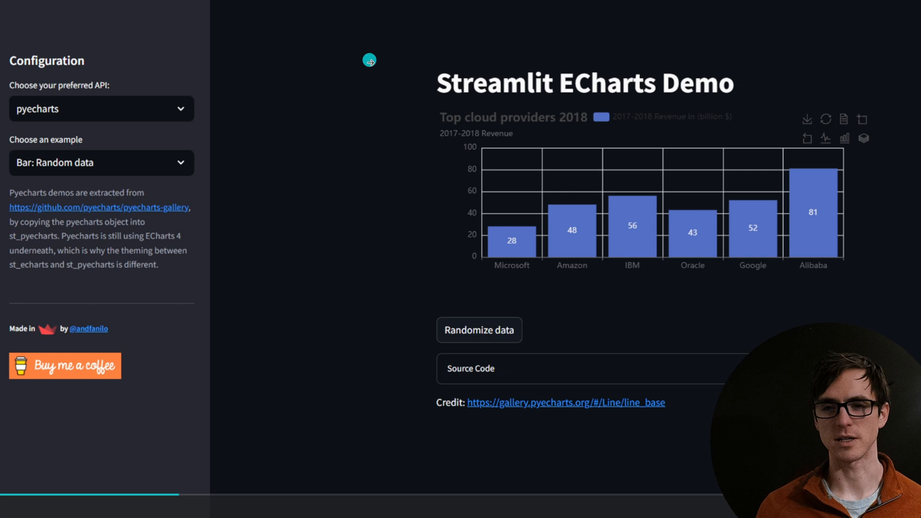
mouse_move(400, 275)
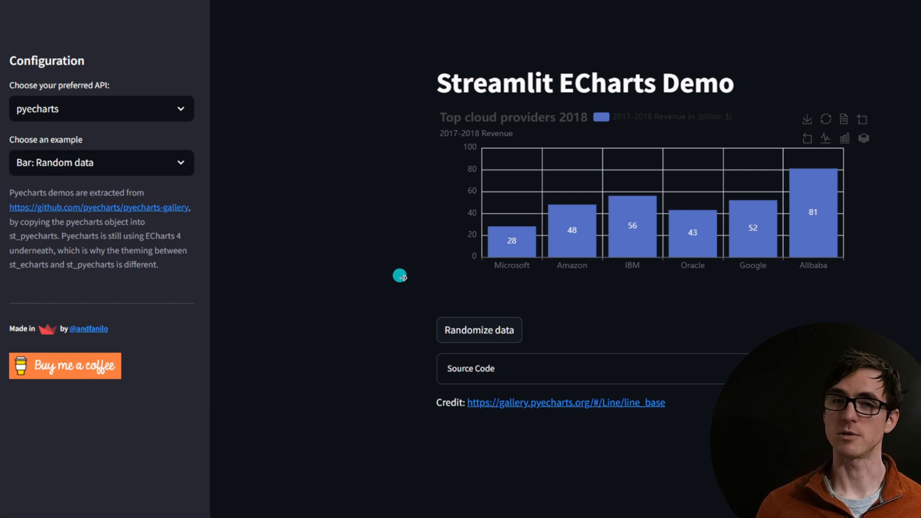
mouse_move(548, 335)
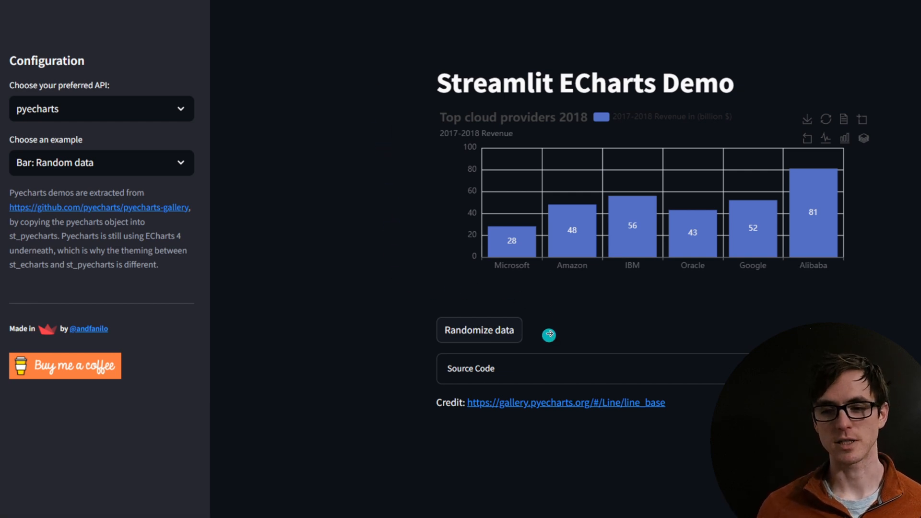
mouse_move(533, 351)
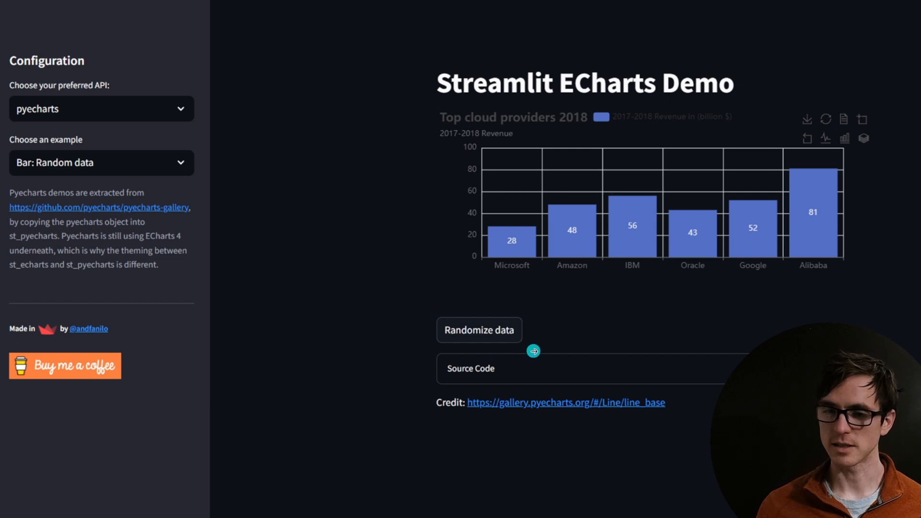
mouse_move(177, 196)
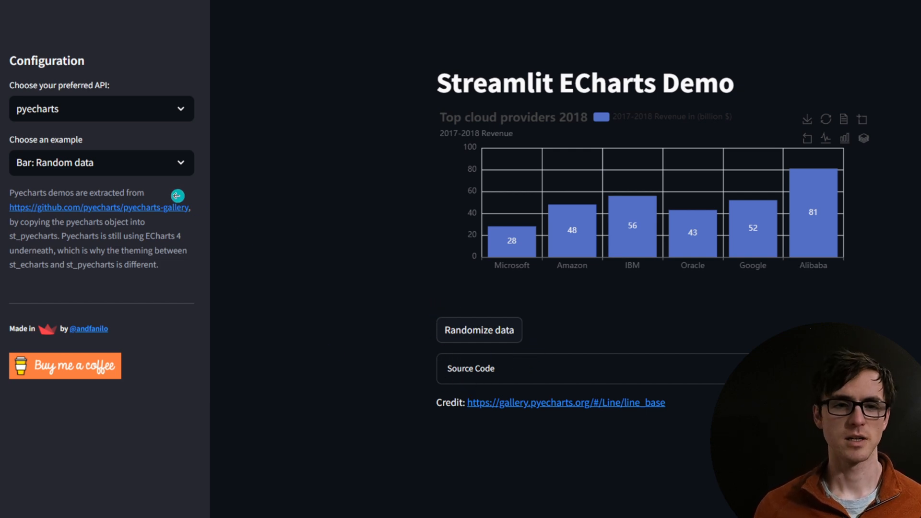
mouse_move(456, 78)
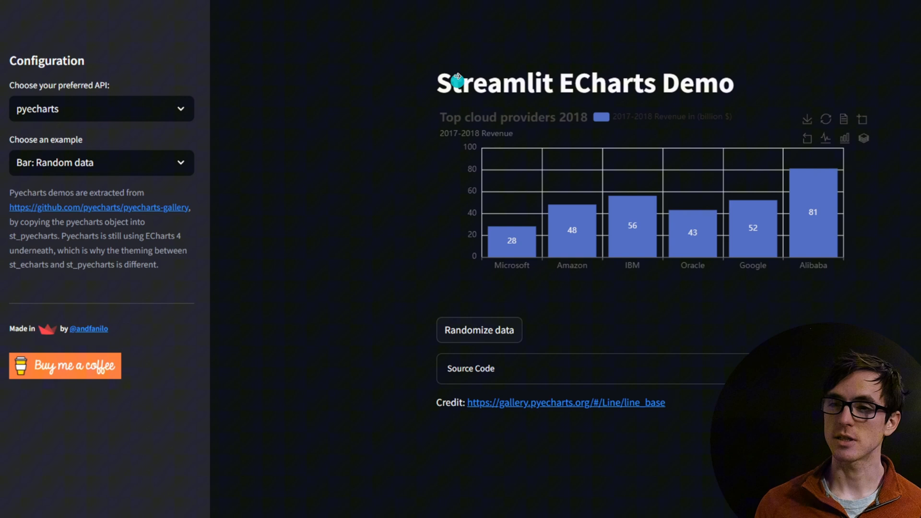
mouse_move(459, 209)
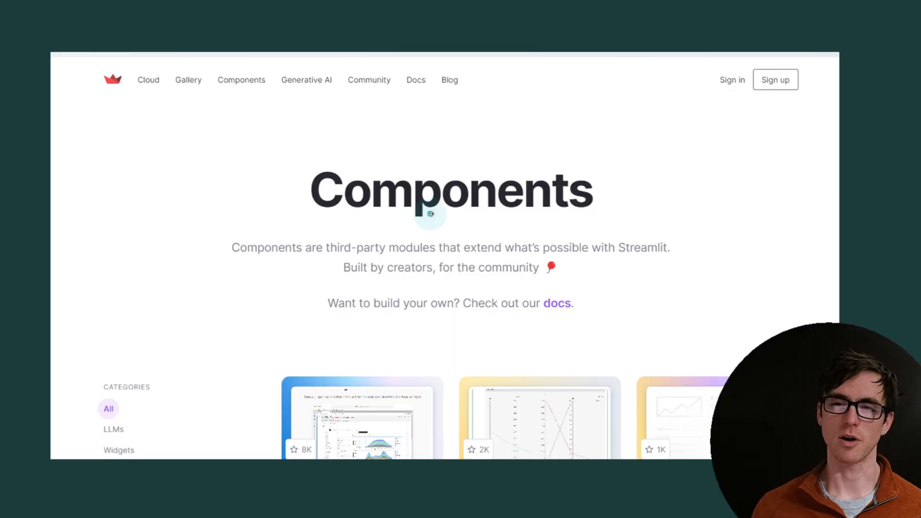
mouse_move(279, 151)
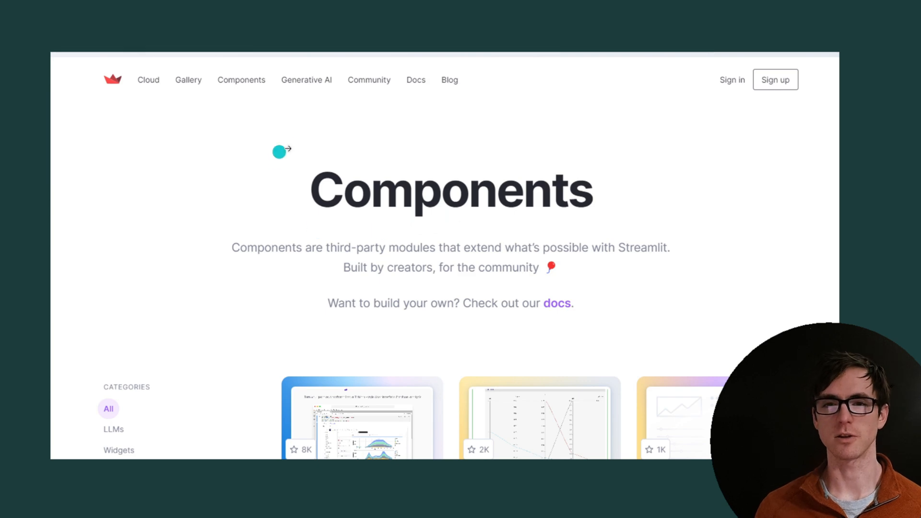
mouse_move(302, 219)
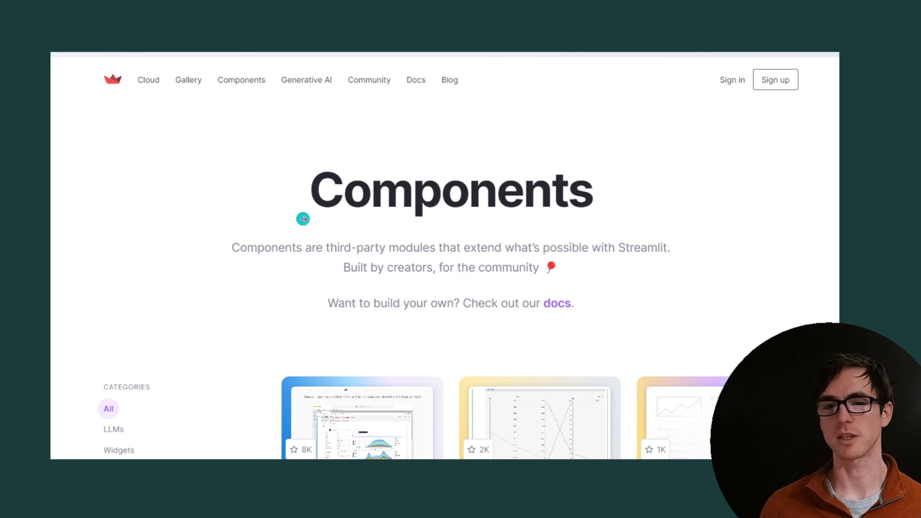
mouse_move(314, 217)
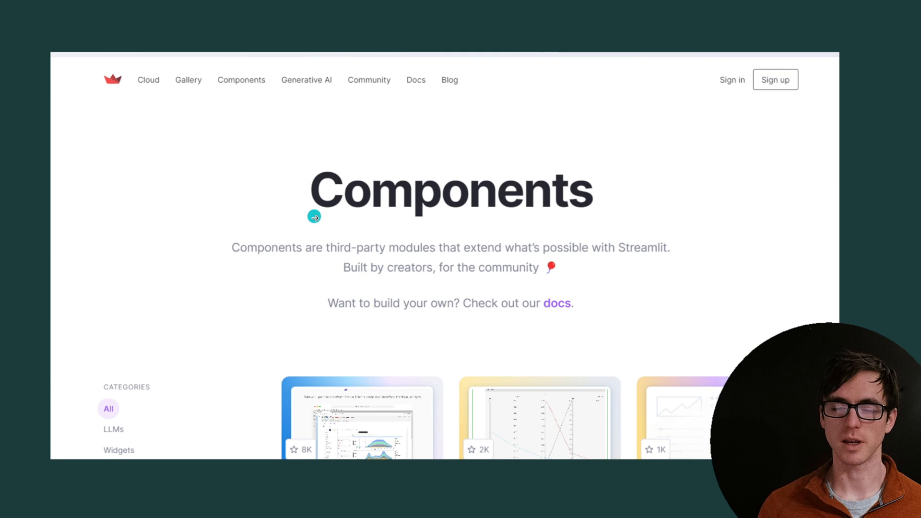
mouse_move(209, 275)
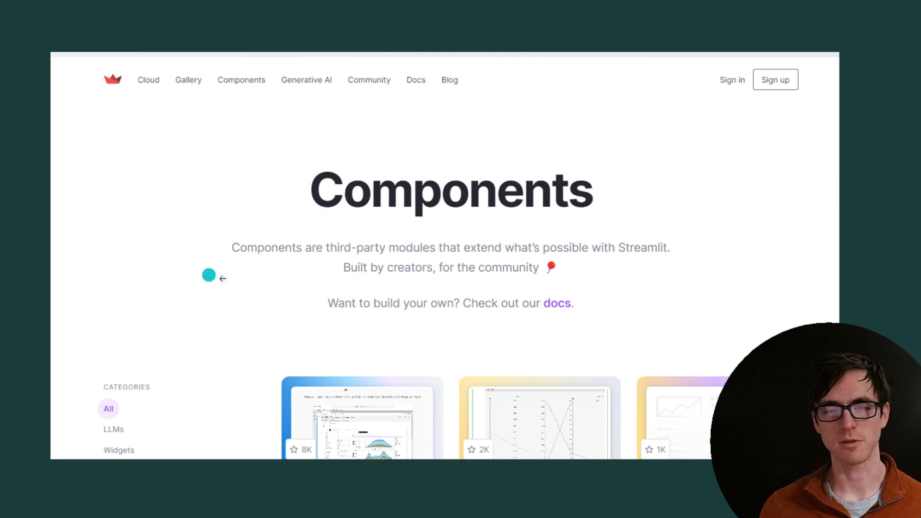
mouse_move(316, 297)
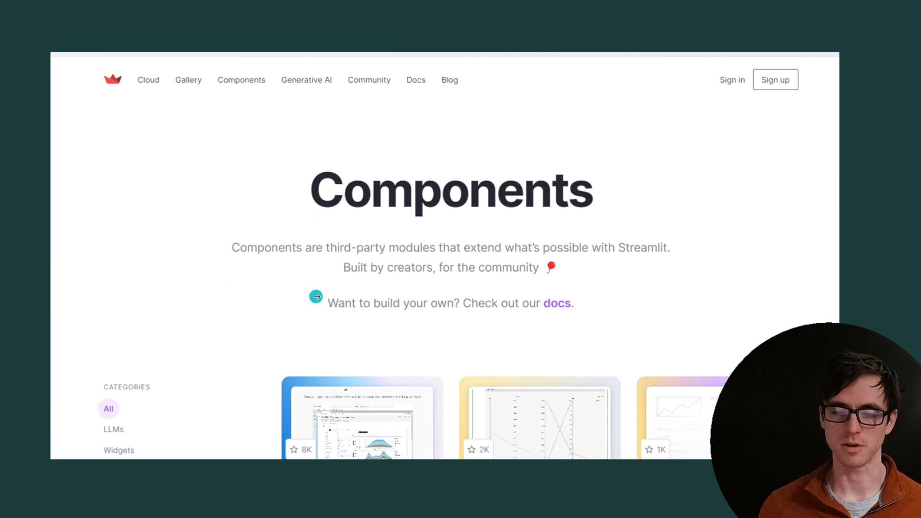
mouse_move(305, 316)
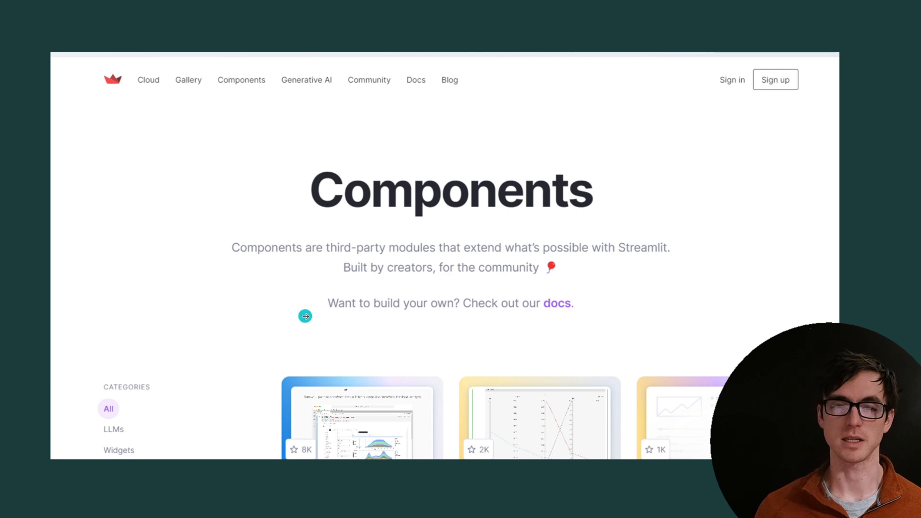
- Leave the App Gallery page and switch to the Prophet forecasting app
left_click(188, 79)
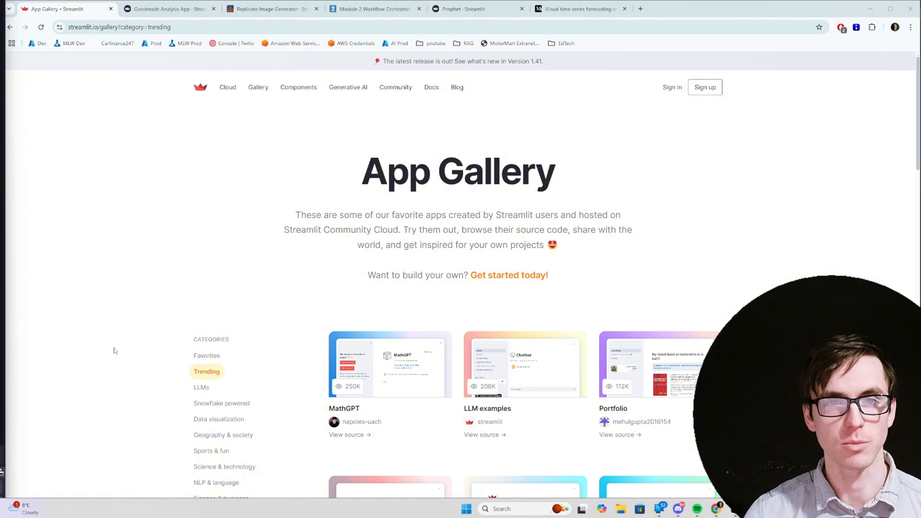
mouse_move(106, 342)
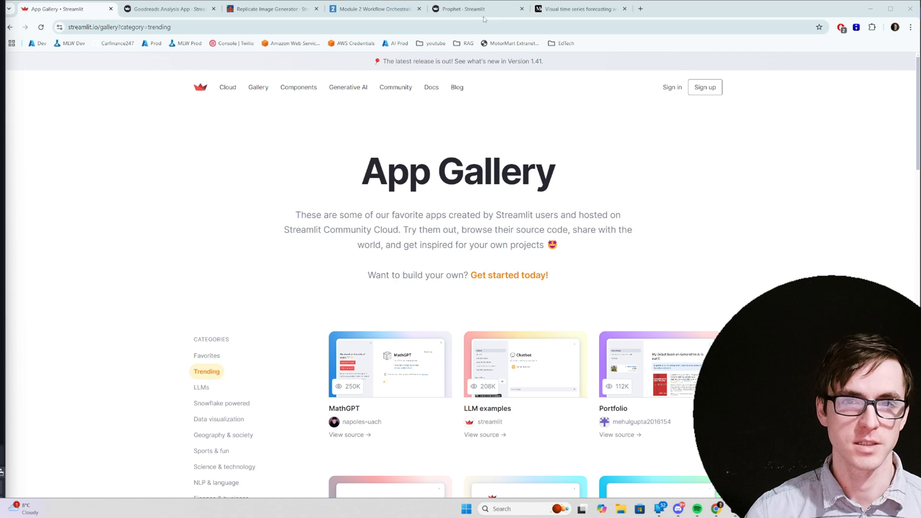
left_click(464, 8)
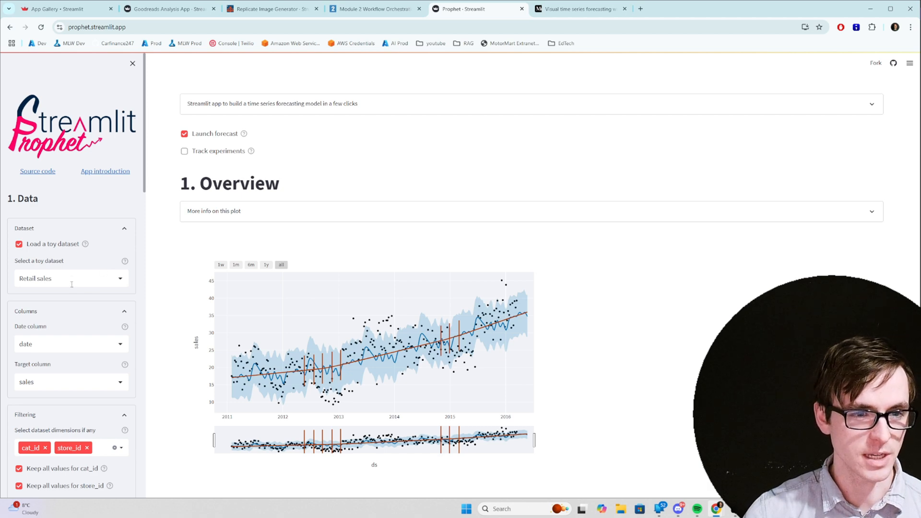
- Scroll through the Prophet evaluation charts, then switch to the DE Zoomcamp course app
scroll("down", 3)
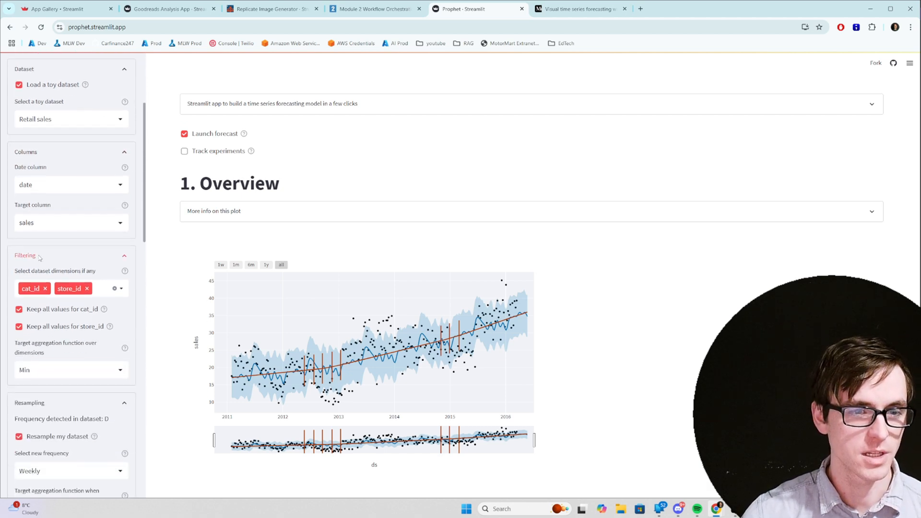
scroll("down", 3)
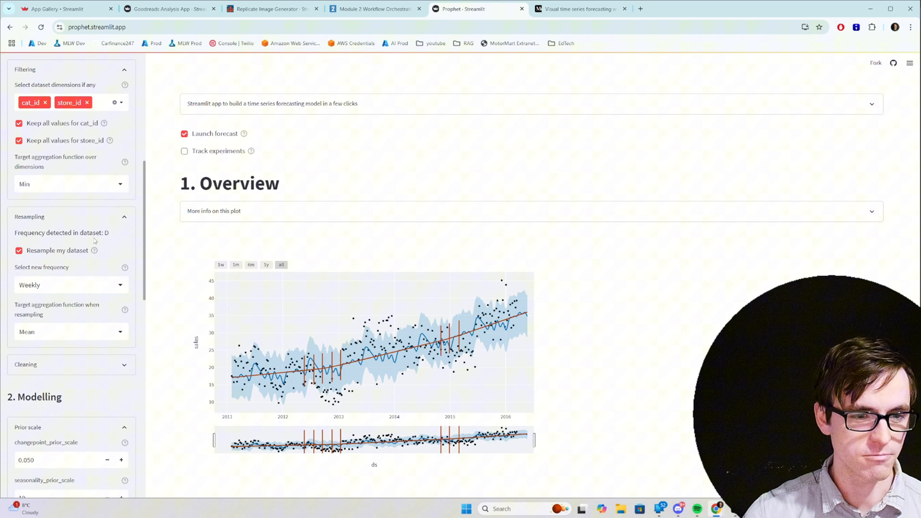
scroll("down", 3)
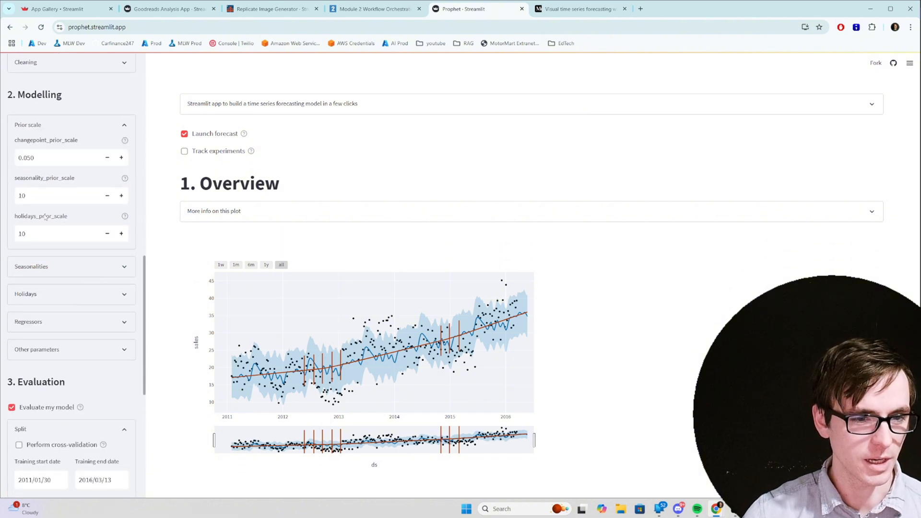
scroll("down", 3)
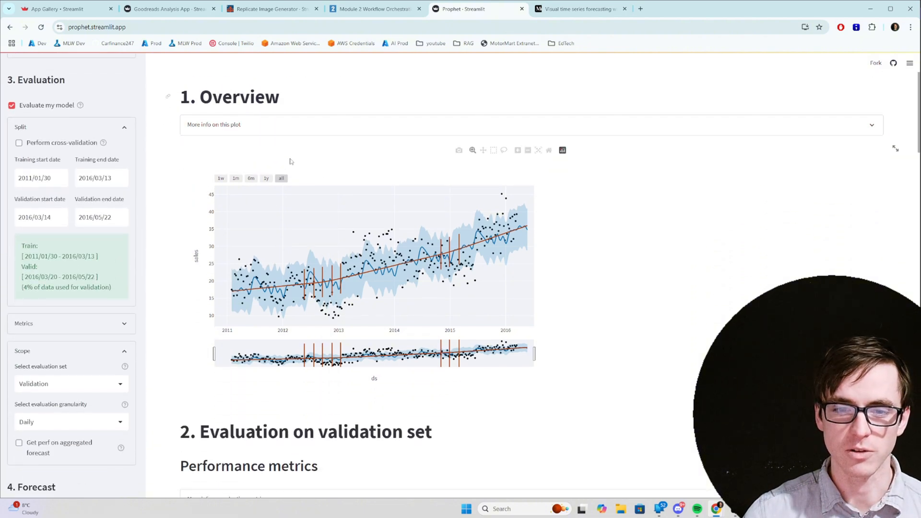
scroll("down", 3)
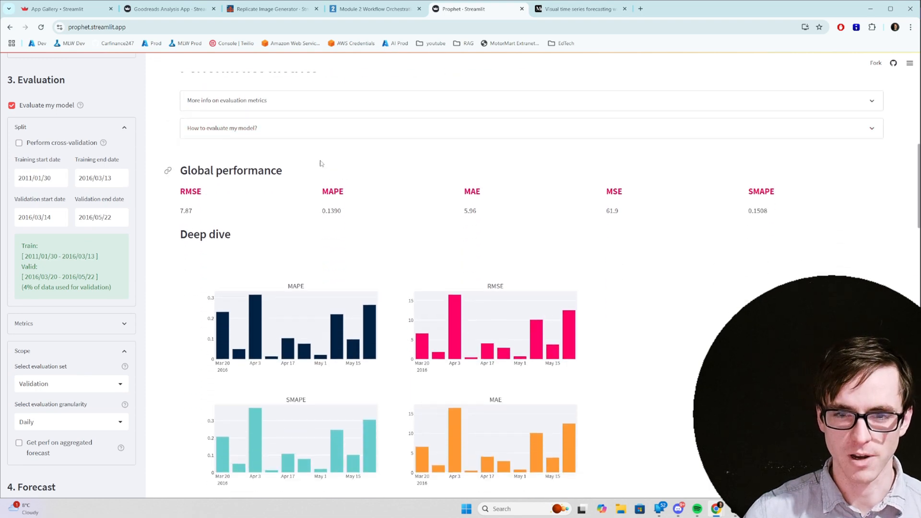
scroll("down", 3)
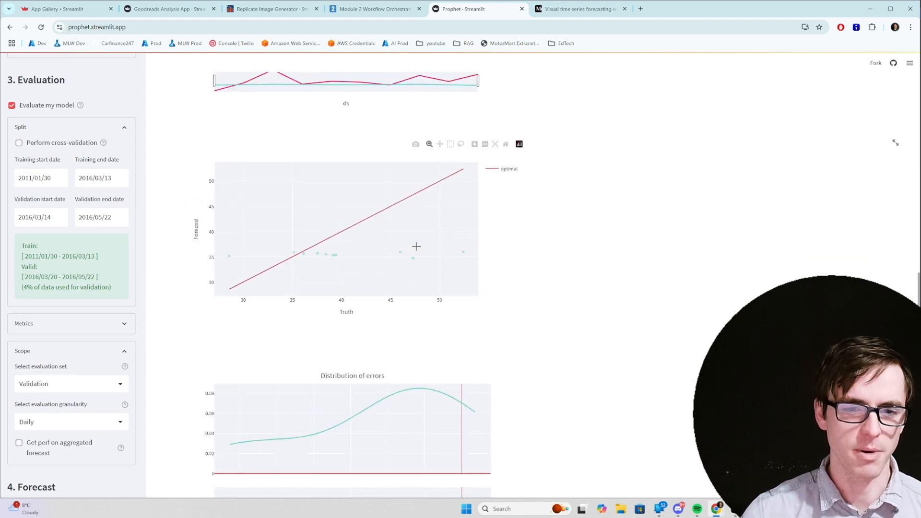
mouse_move(400, 253)
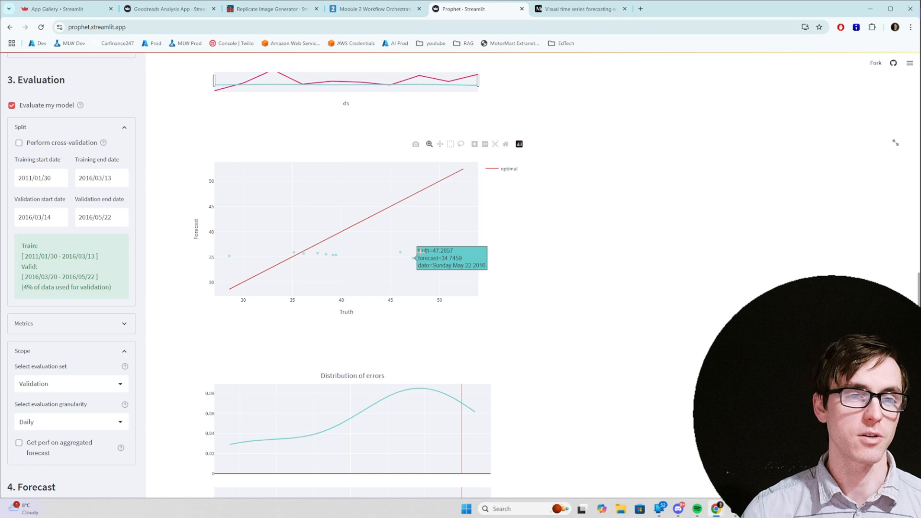
mouse_move(220, 194)
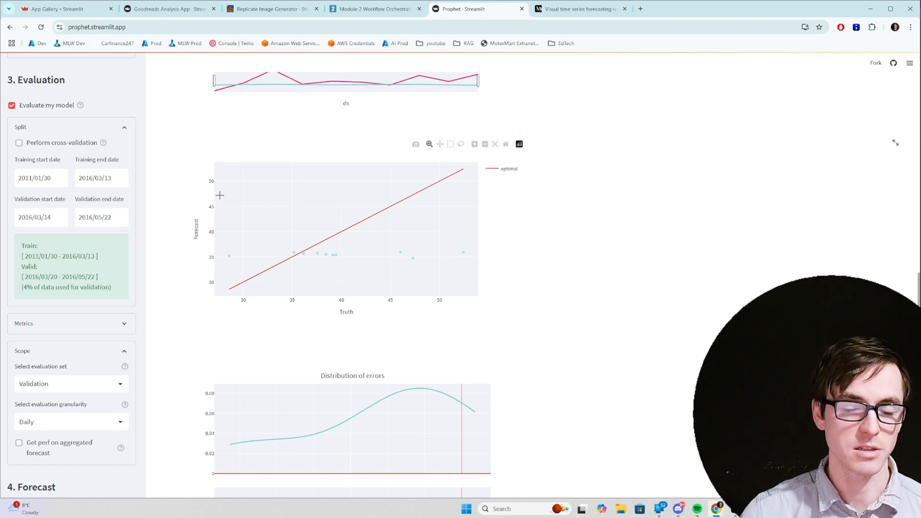
mouse_move(414, 321)
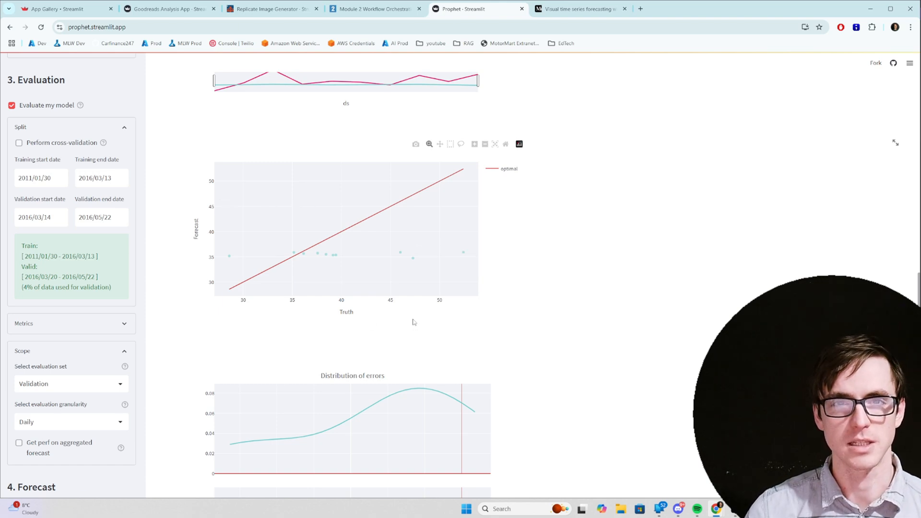
mouse_move(458, 336)
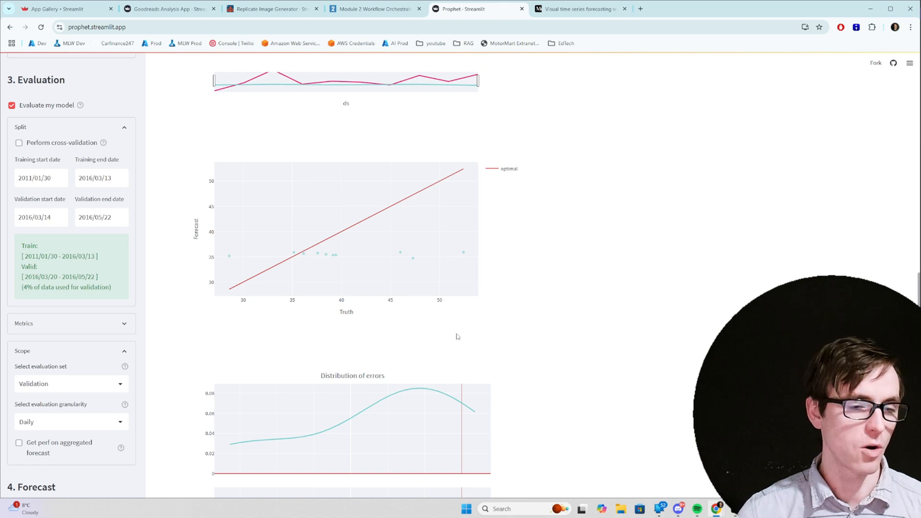
mouse_move(404, 321)
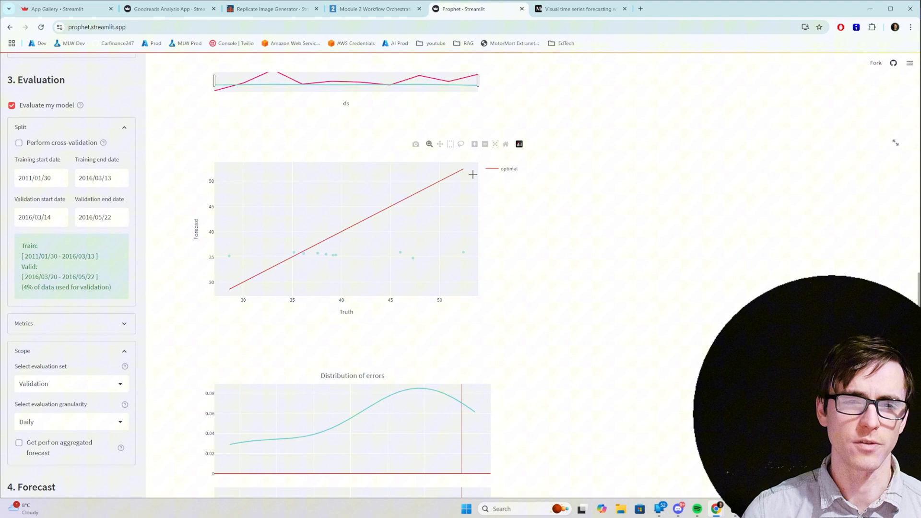
mouse_move(412, 257)
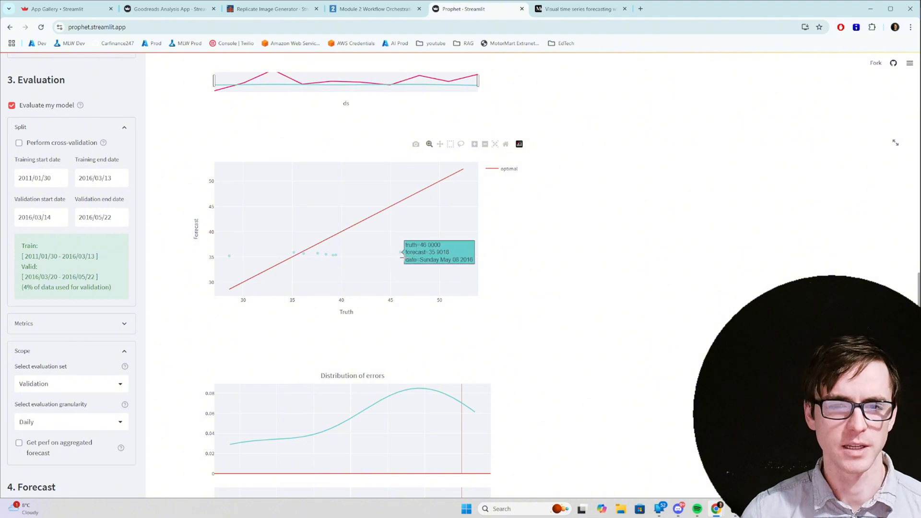
mouse_move(412, 257)
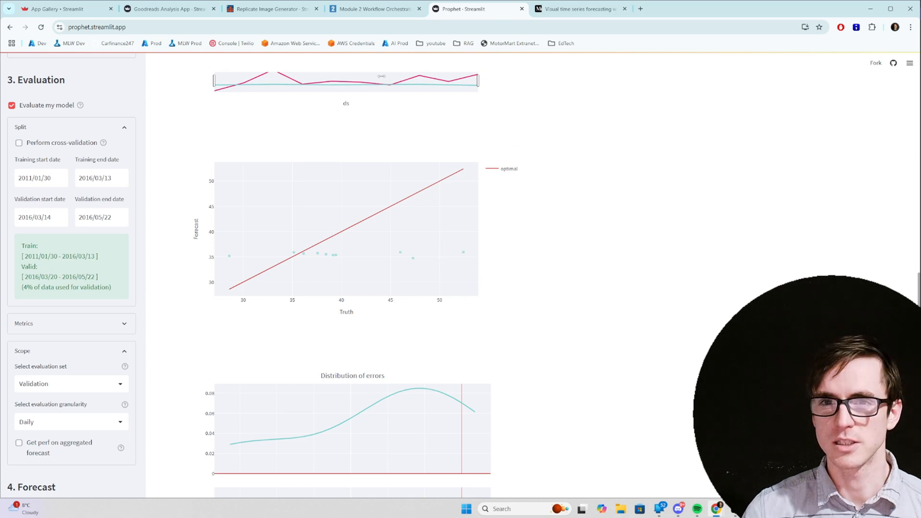
left_click(373, 8)
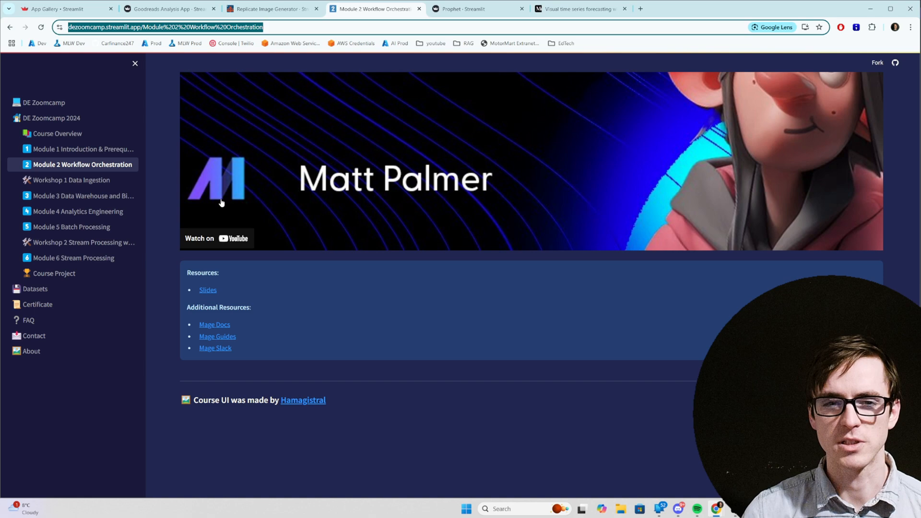
mouse_move(73, 180)
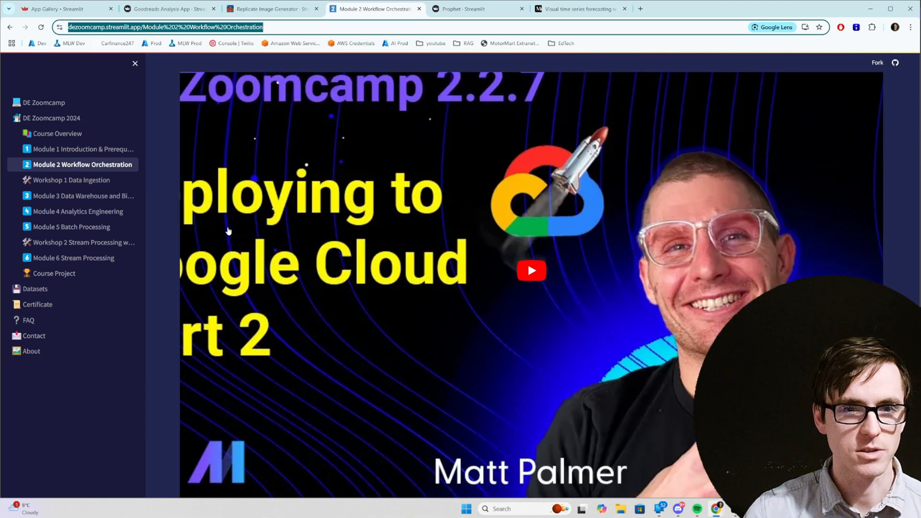
- Scroll the Module 2 videos and go to the Certificate page from the sidebar
scroll("down", 3)
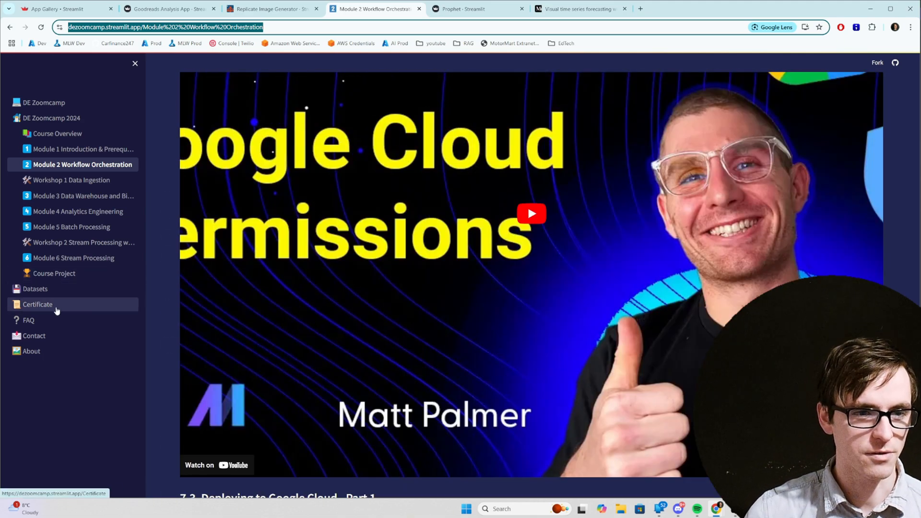
mouse_move(77, 327)
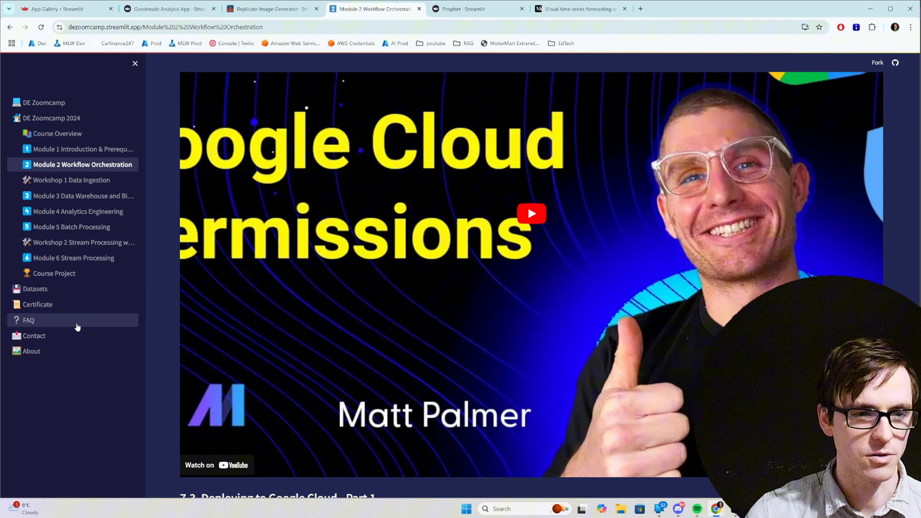
left_click(37, 304)
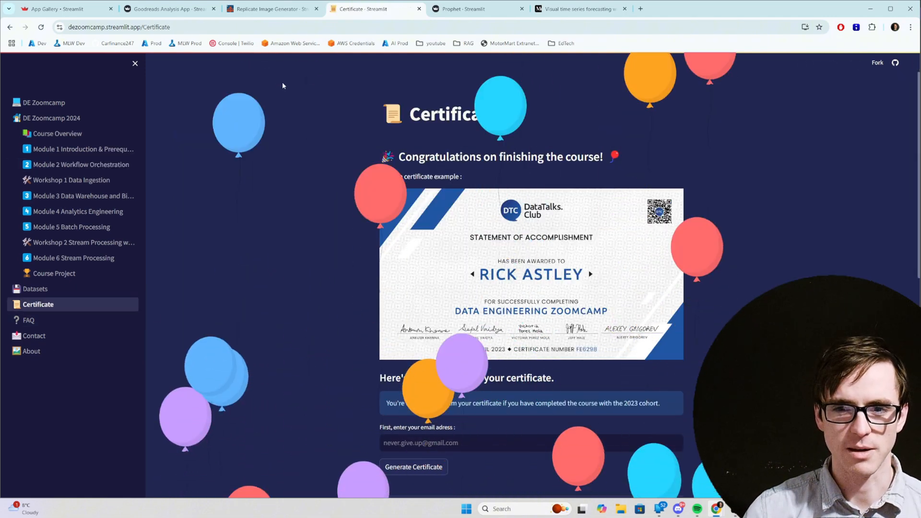
- View the Text-to-Image Artistry Studio gallery, then switch to the Goodreads Analysis App
left_click(271, 9)
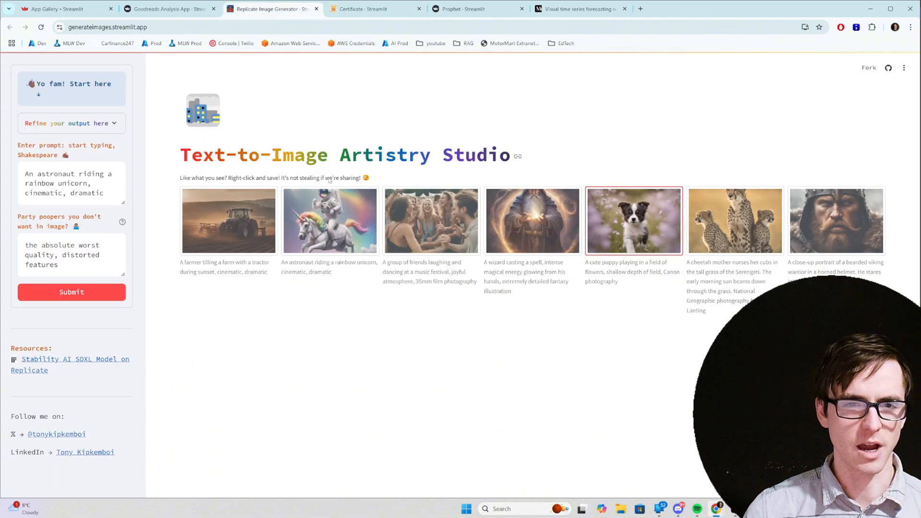
mouse_move(105, 221)
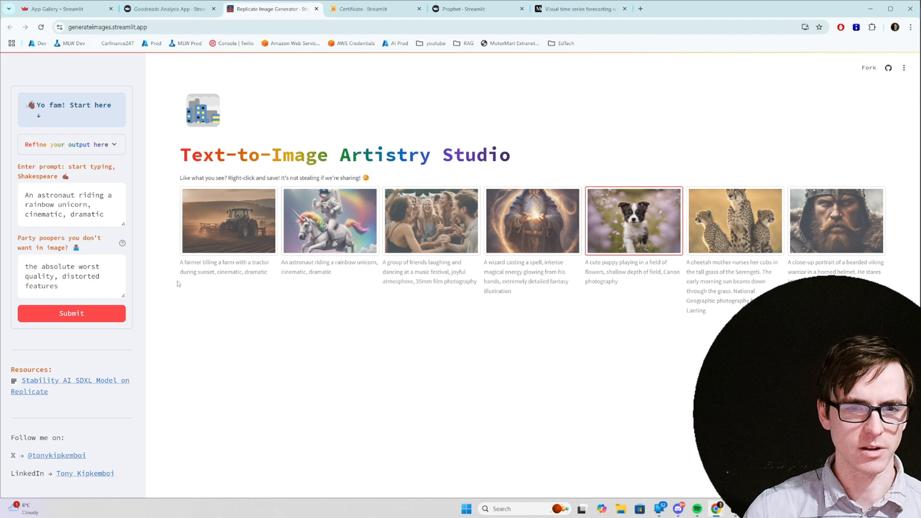
left_click(71, 312)
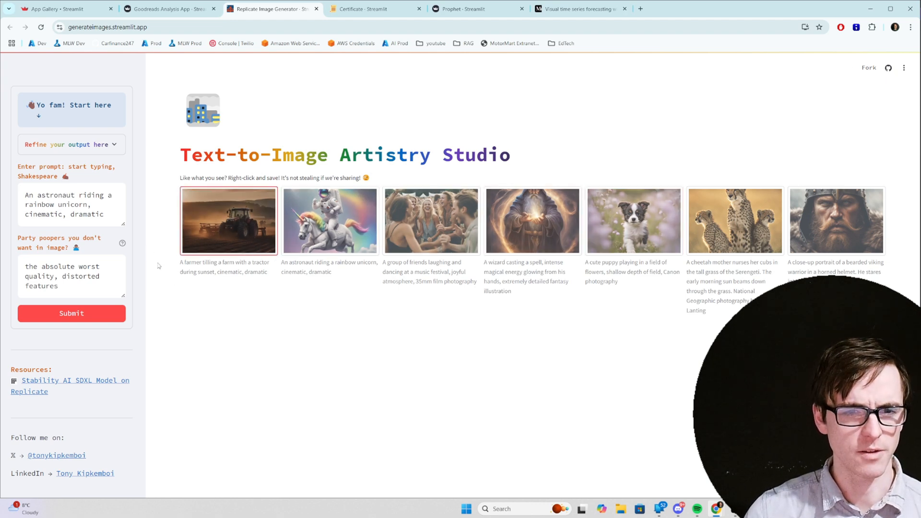
mouse_move(236, 231)
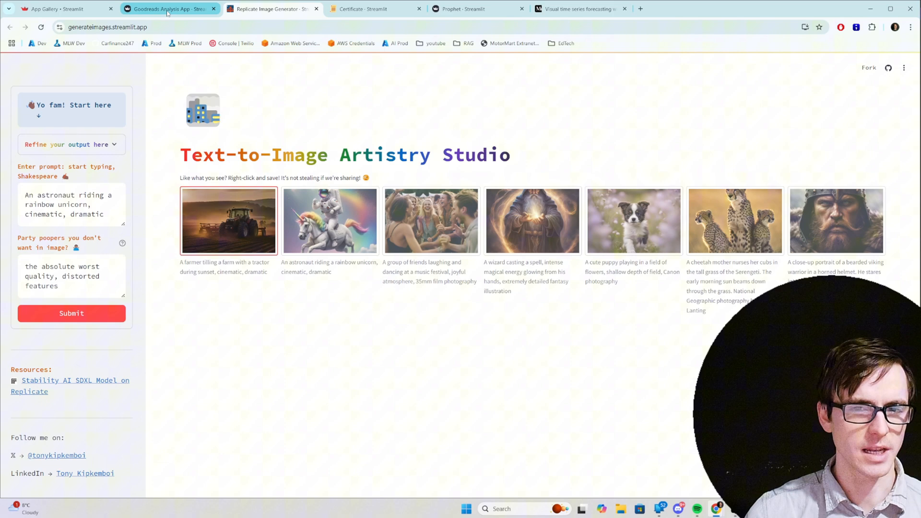
left_click(169, 9)
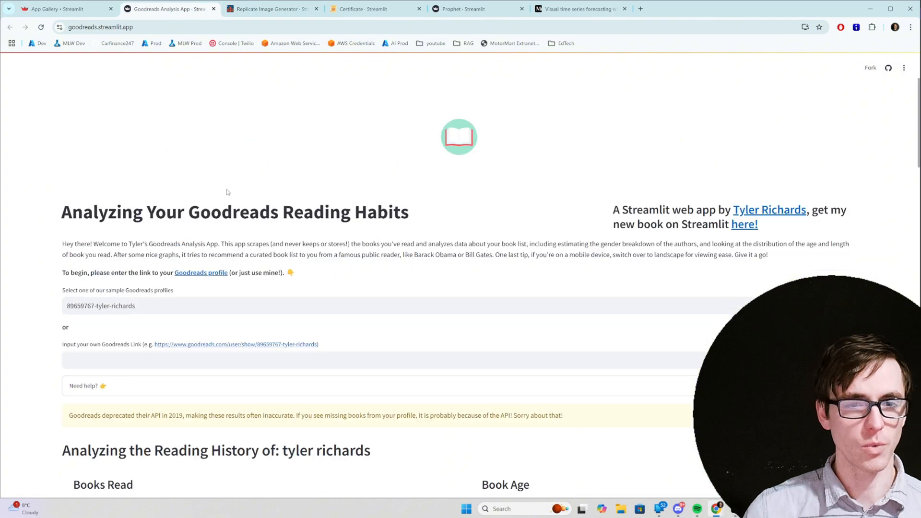
- Highlight 'Goodreads' in the title, scroll the reading-history charts, then return to the App Gallery
double_click(232, 212)
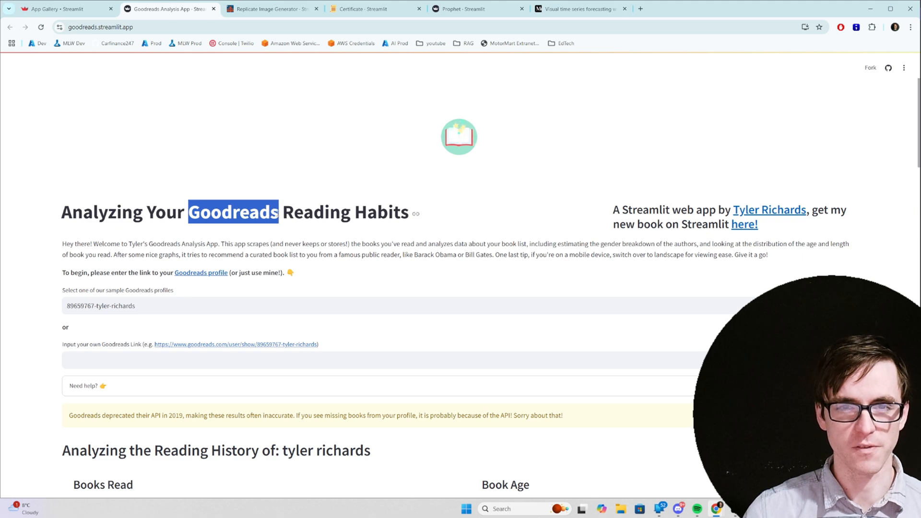
scroll("down", 3)
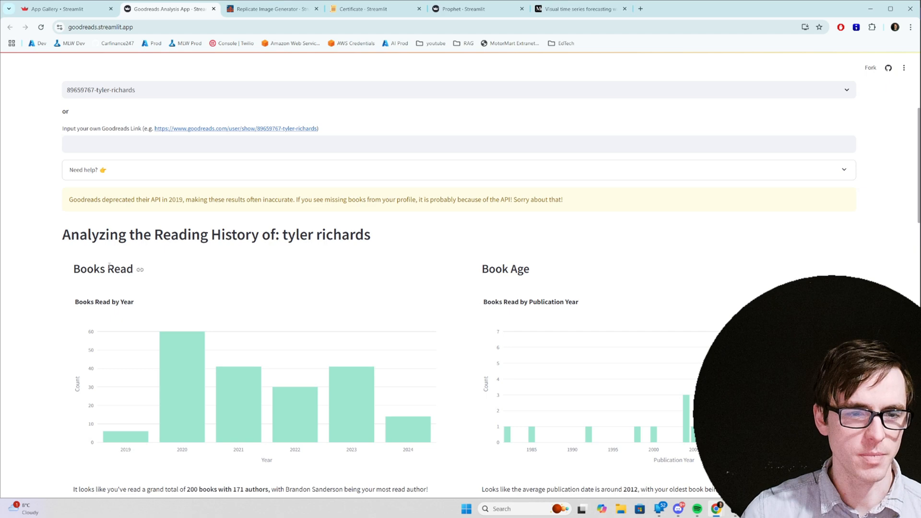
scroll("down", 3)
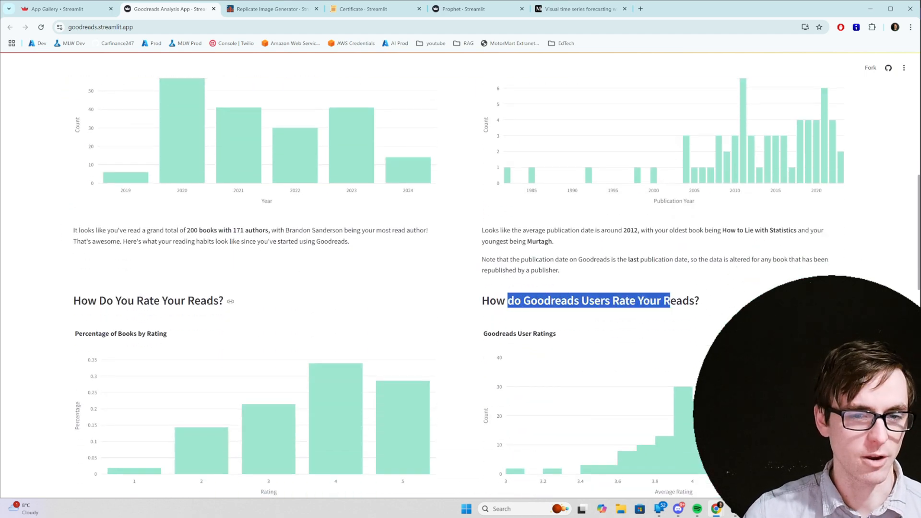
scroll("up", 3)
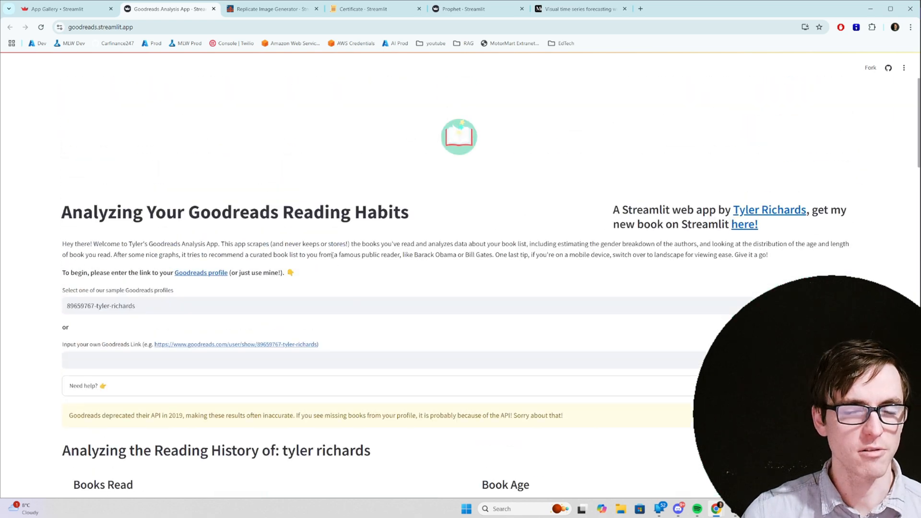
left_click(58, 9)
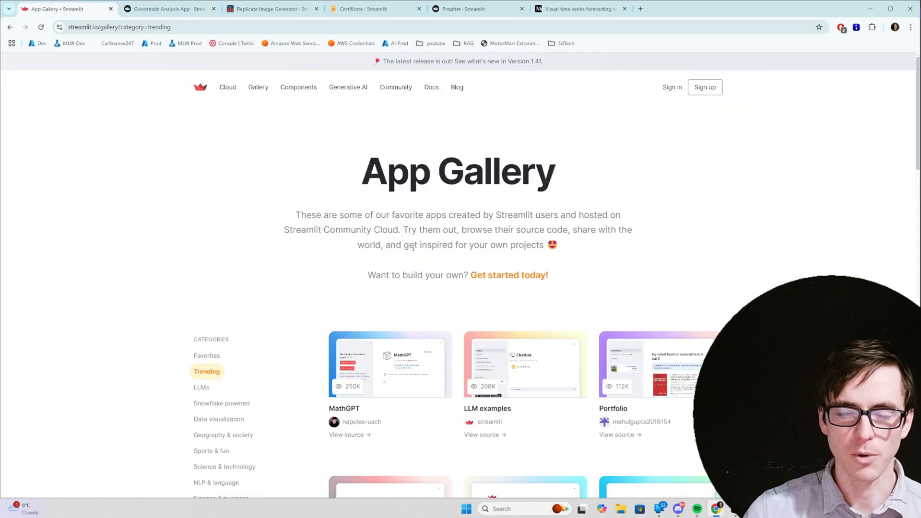
- Scroll down the Trending gallery cards, then move on to the Hello World slide
scroll("down", 3)
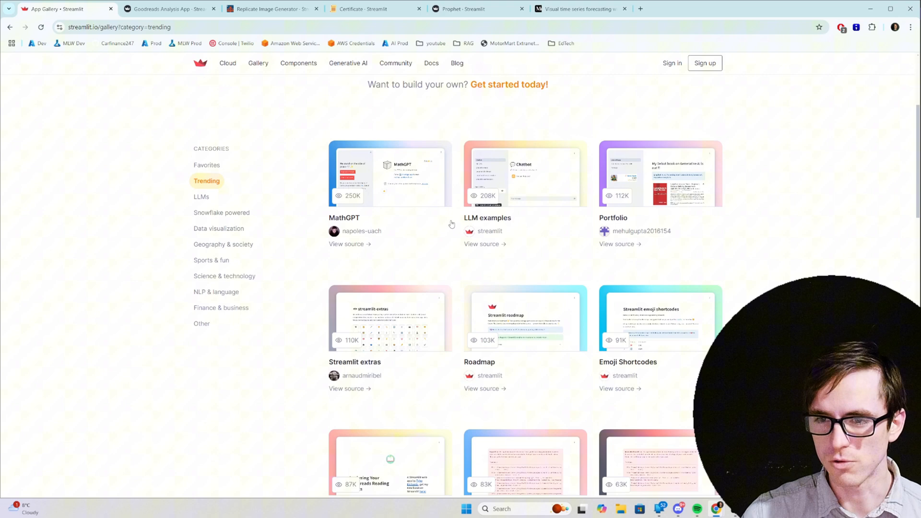
scroll("down", 3)
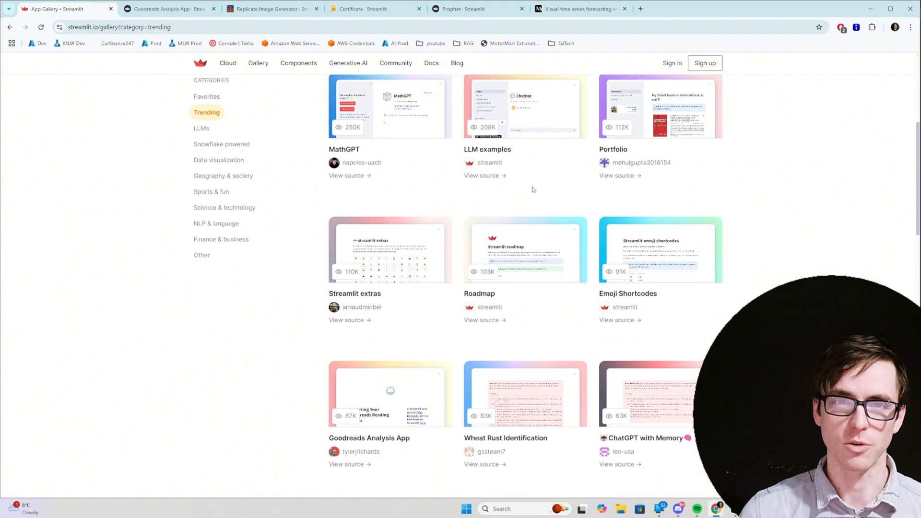
mouse_move(535, 192)
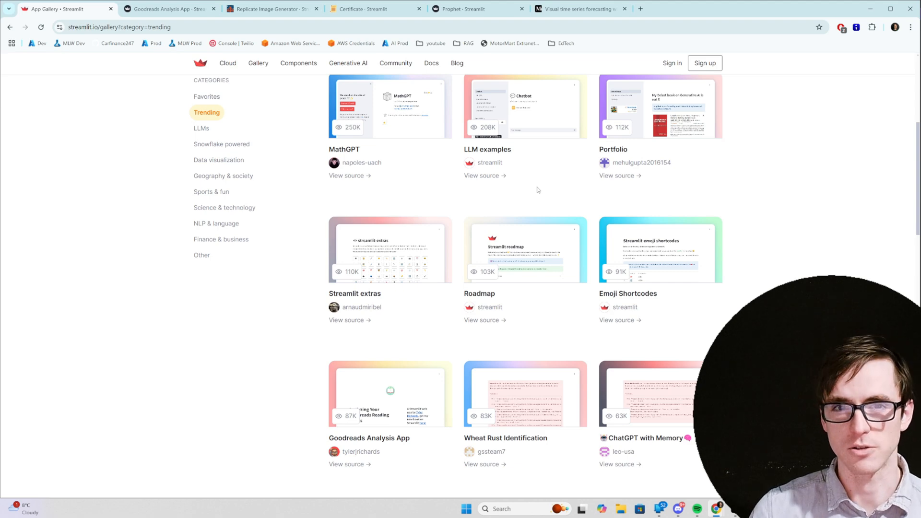
left_click(297, 64)
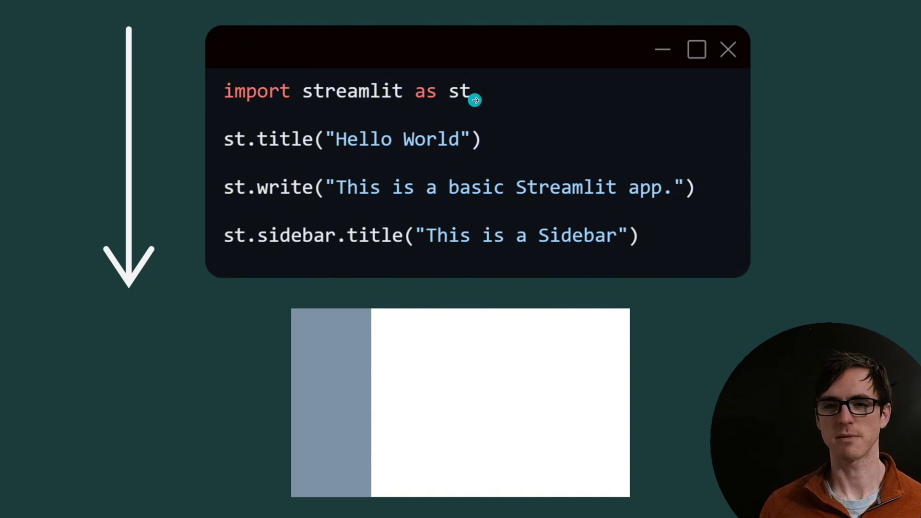
mouse_move(300, 196)
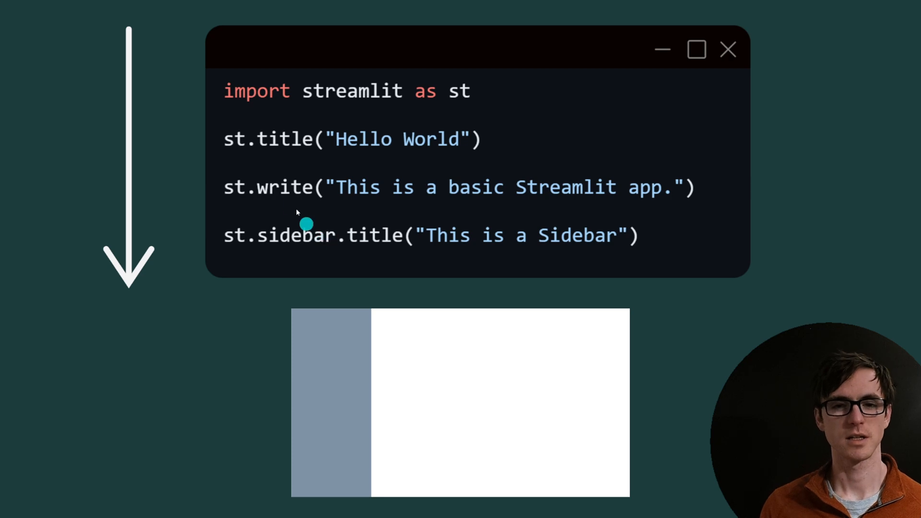
mouse_move(502, 145)
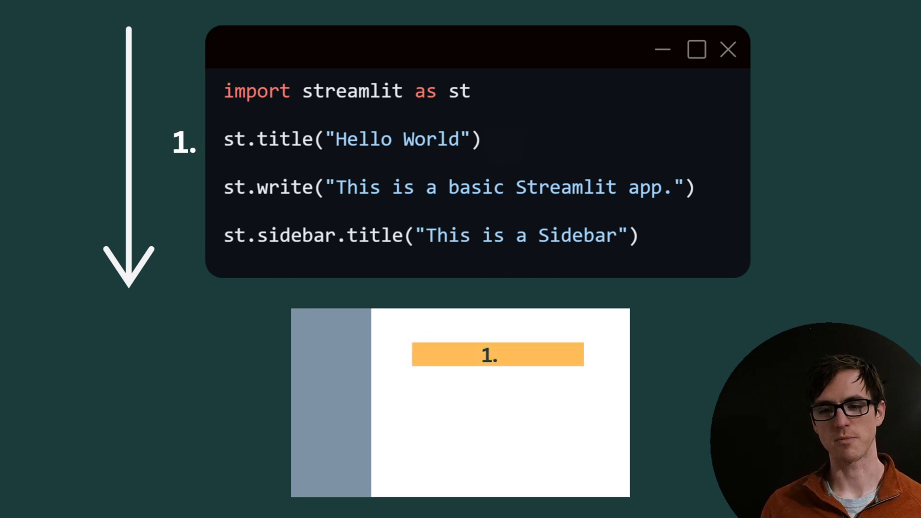
mouse_move(584, 366)
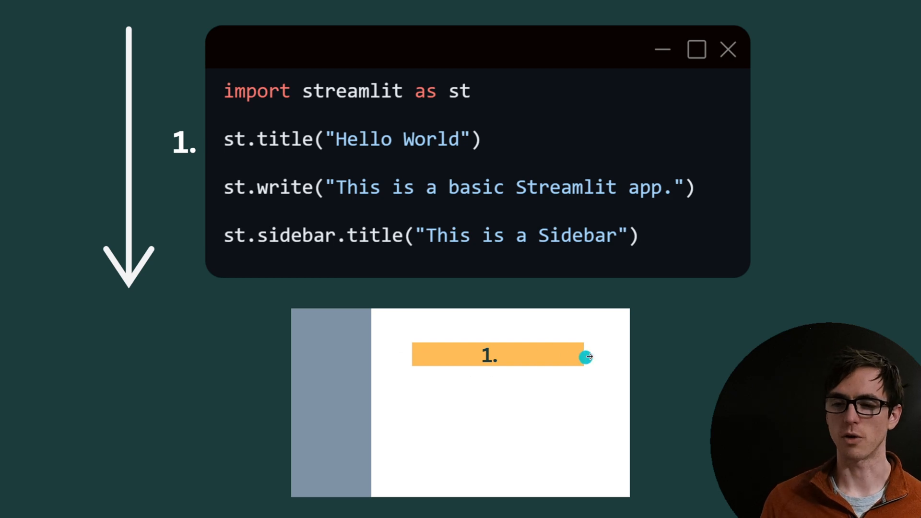
mouse_move(569, 341)
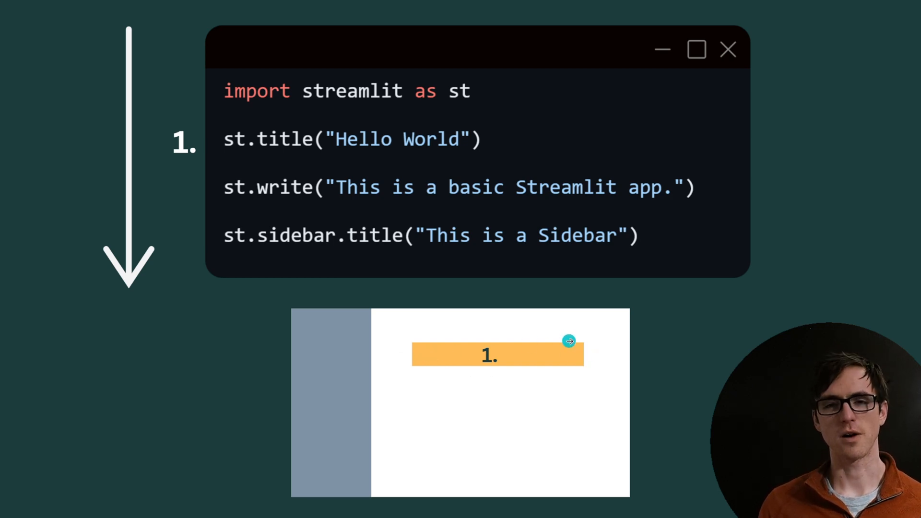
mouse_move(640, 317)
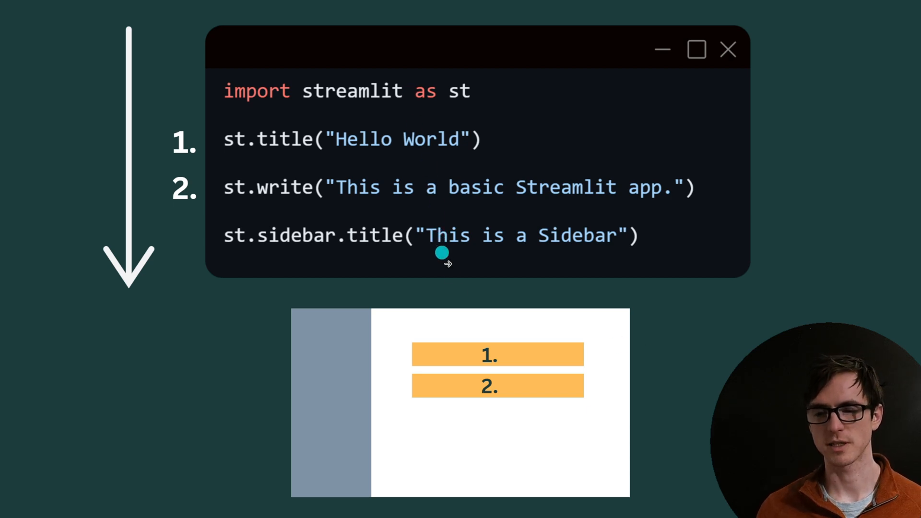
mouse_move(492, 365)
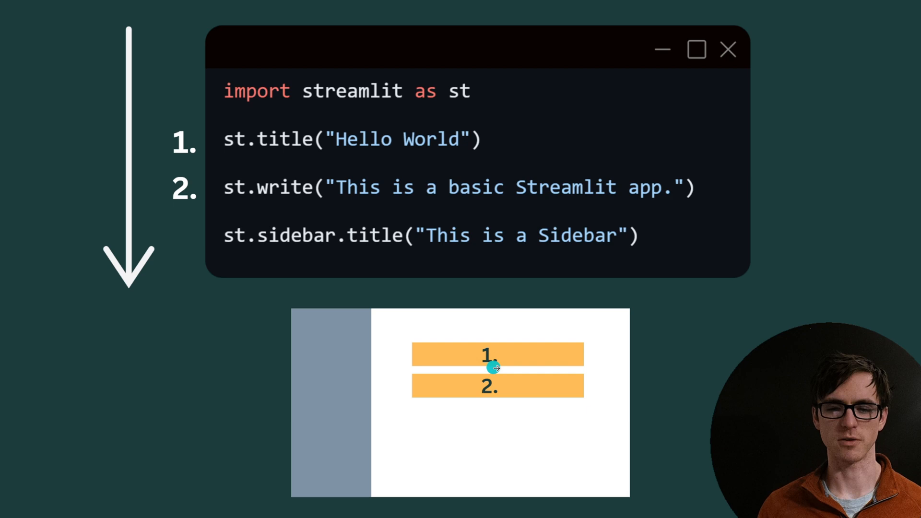
mouse_move(209, 244)
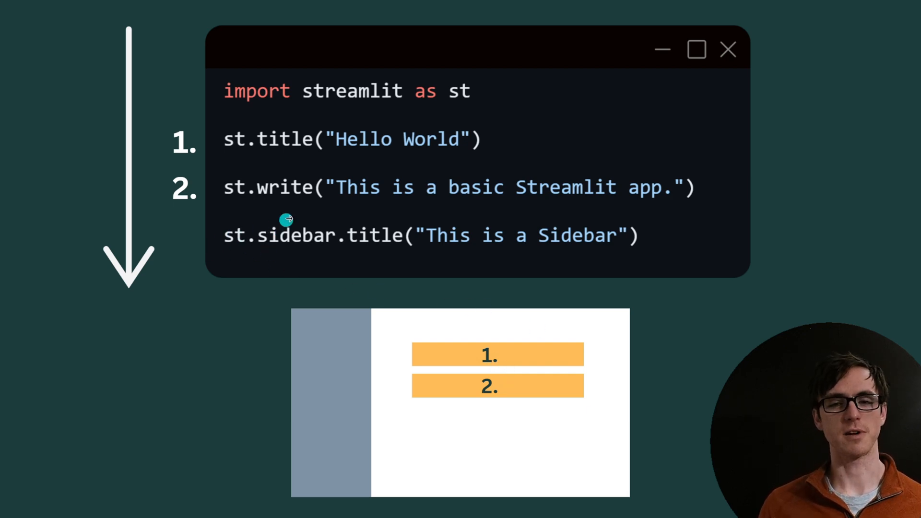
mouse_move(241, 239)
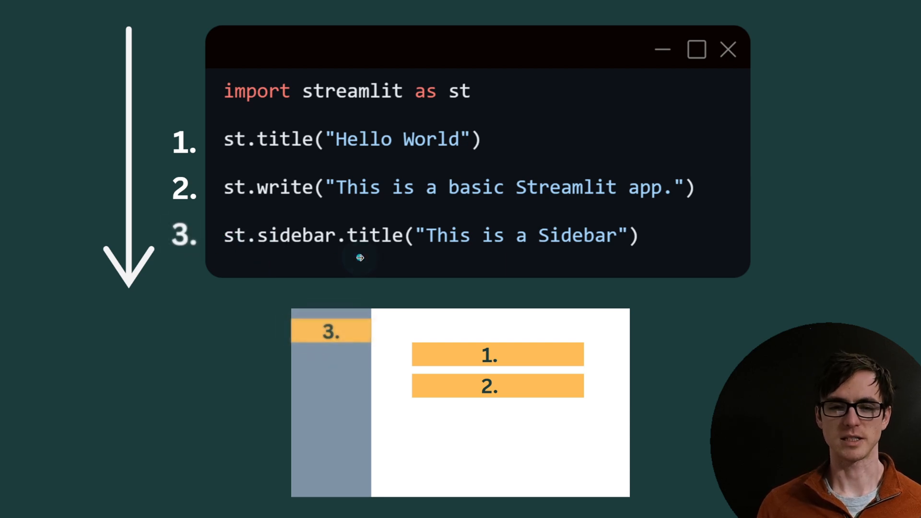
mouse_move(258, 355)
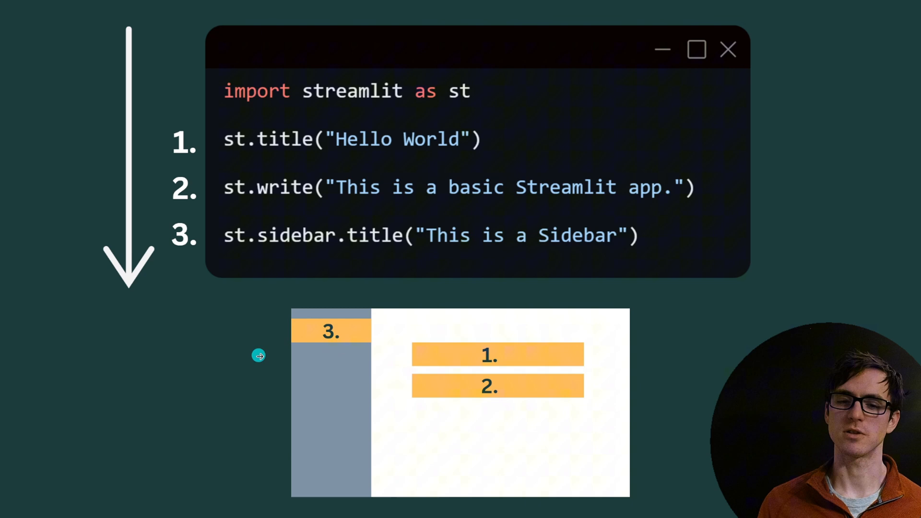
mouse_move(318, 363)
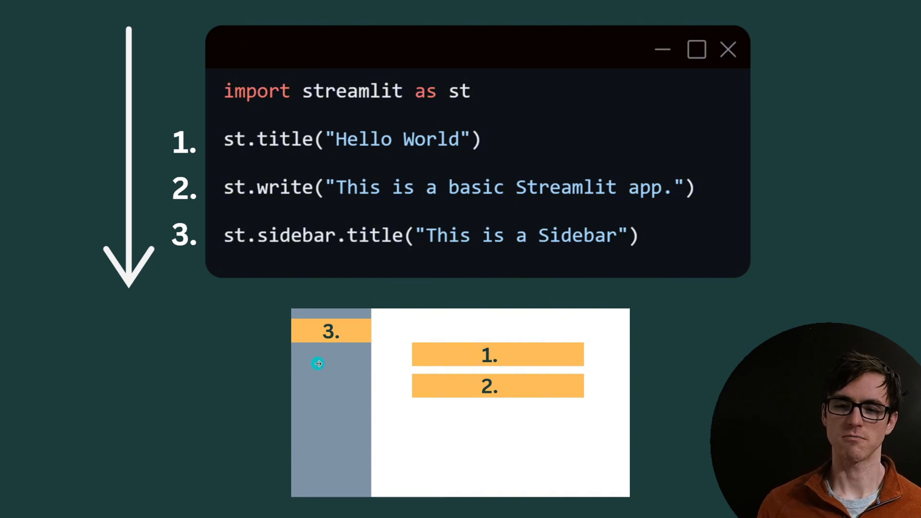
mouse_move(310, 336)
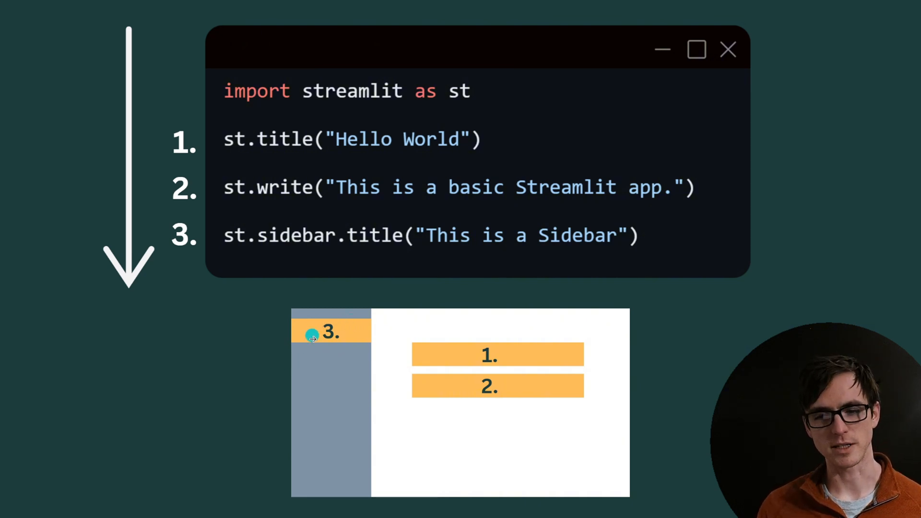
mouse_move(343, 361)
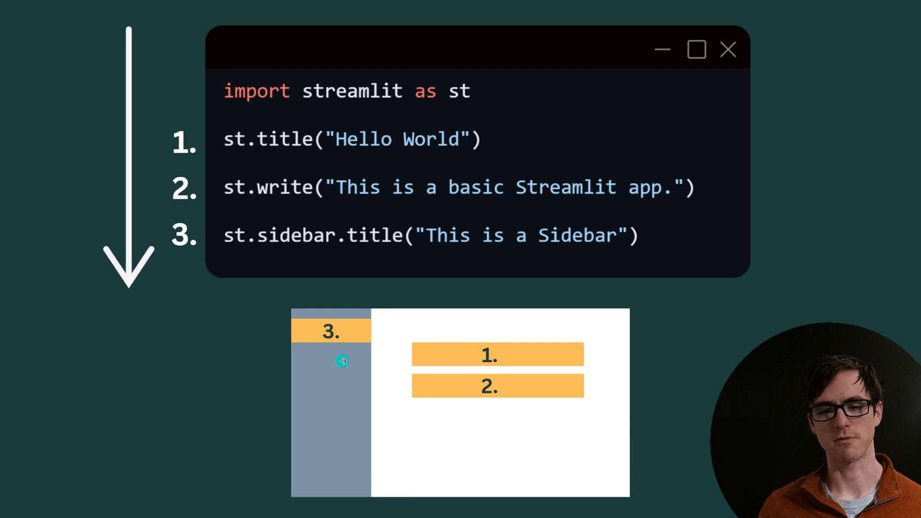
mouse_move(445, 305)
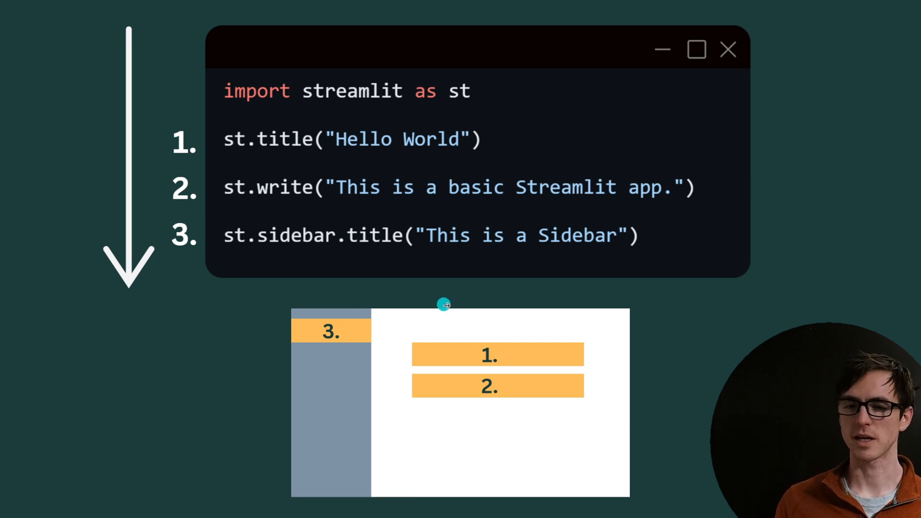
mouse_move(461, 378)
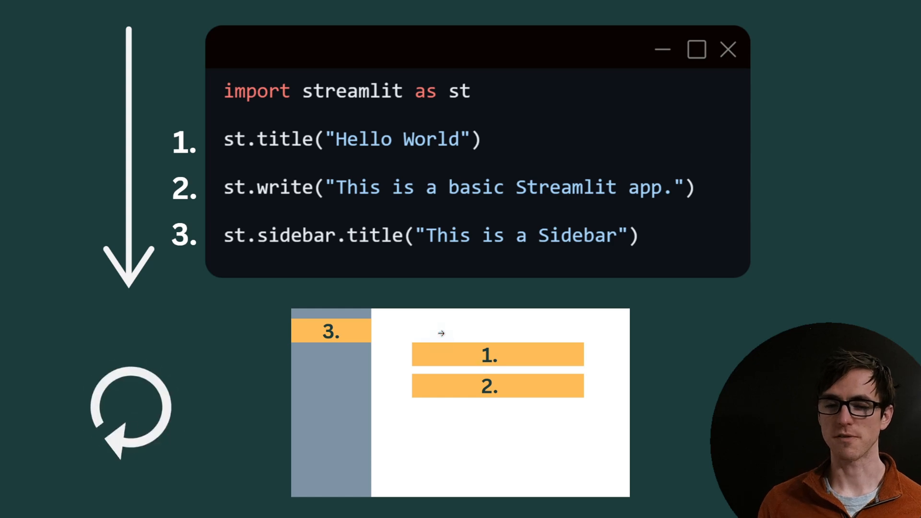
mouse_move(245, 131)
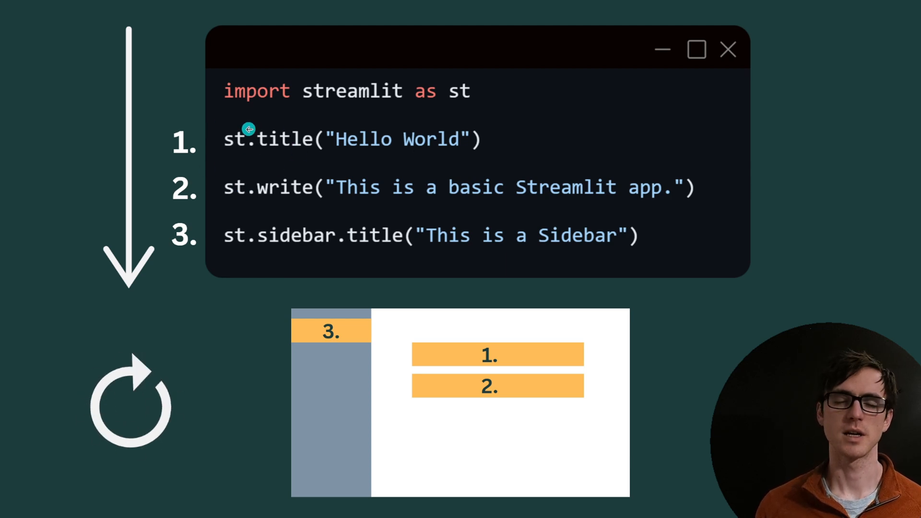
mouse_move(424, 165)
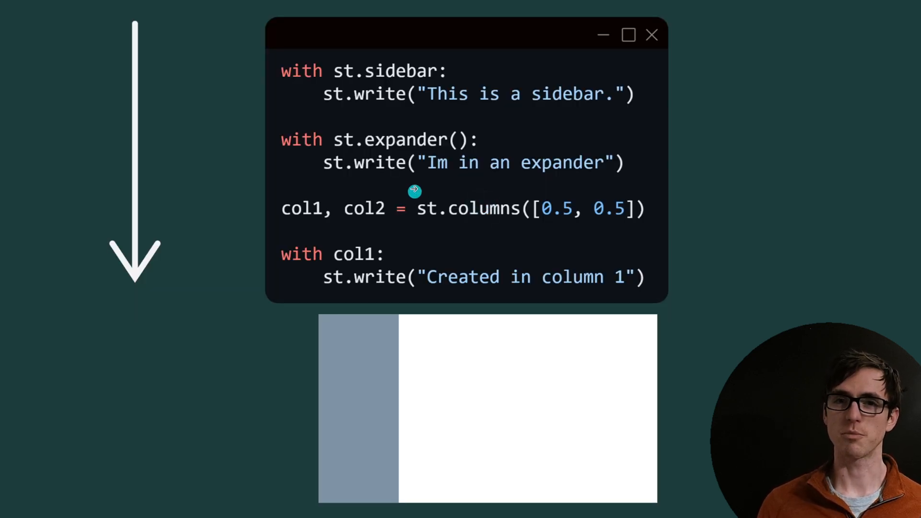
mouse_move(435, 75)
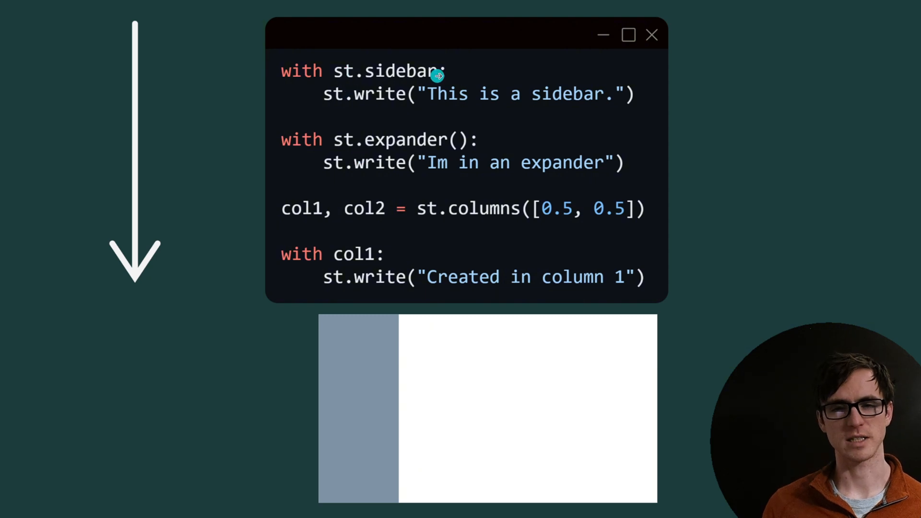
mouse_move(284, 75)
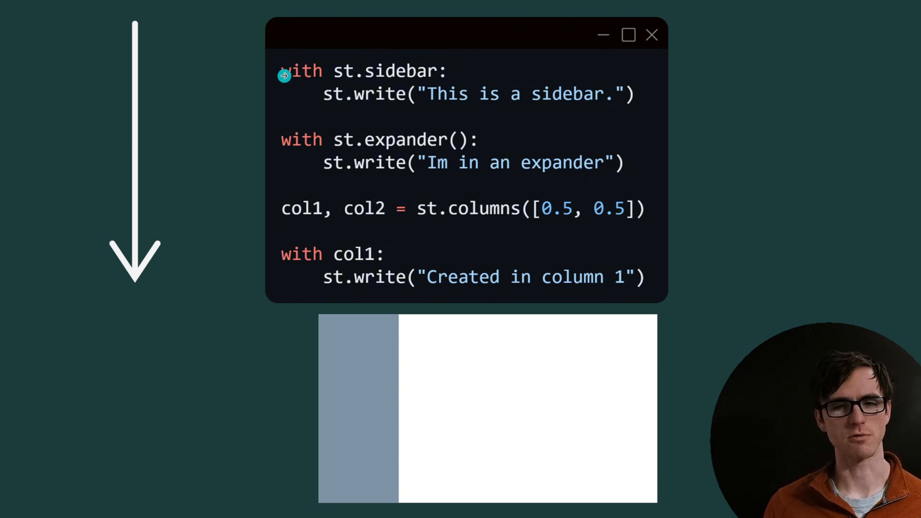
mouse_move(460, 70)
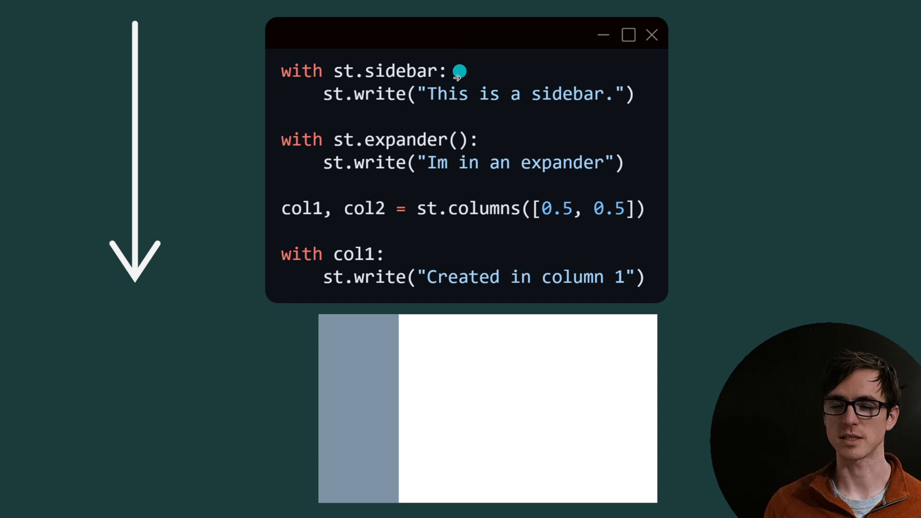
mouse_move(329, 75)
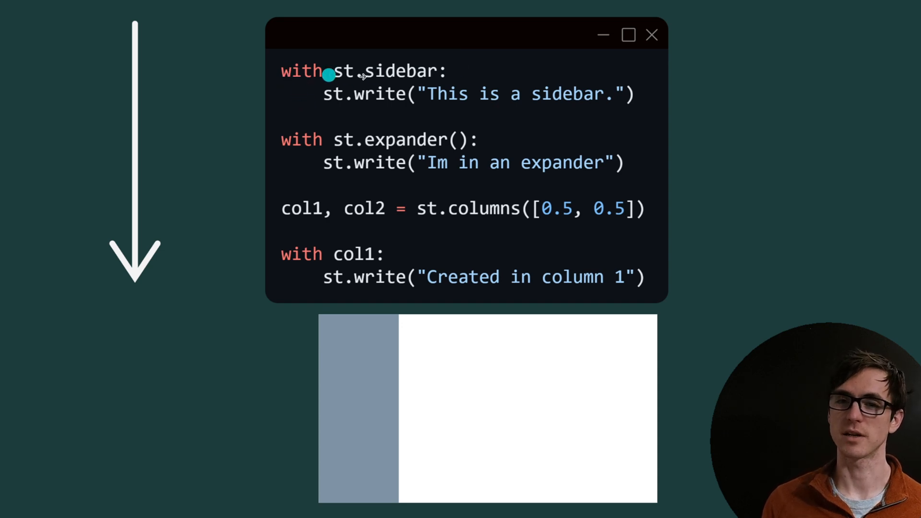
mouse_move(340, 103)
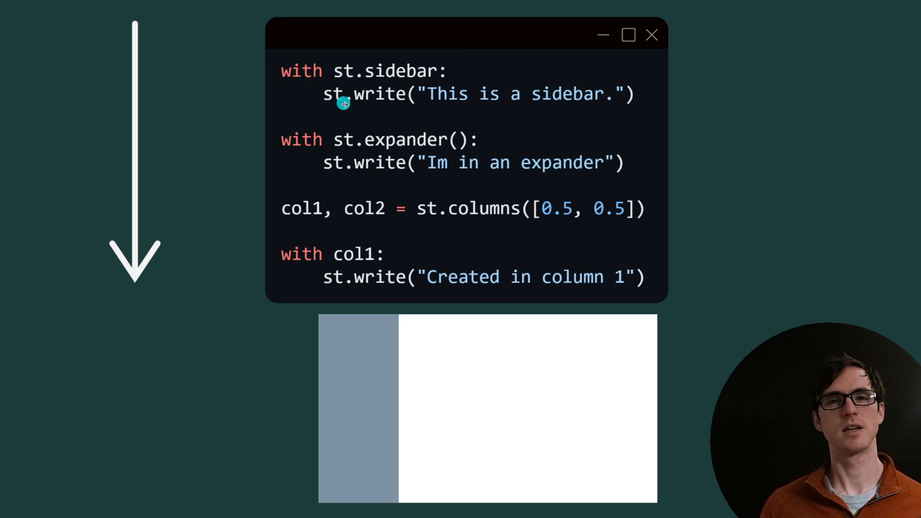
mouse_move(373, 109)
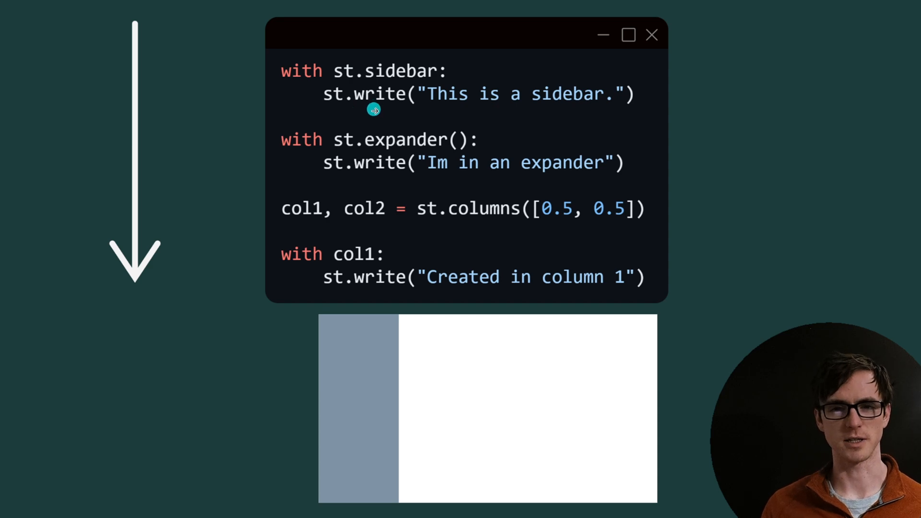
mouse_move(517, 148)
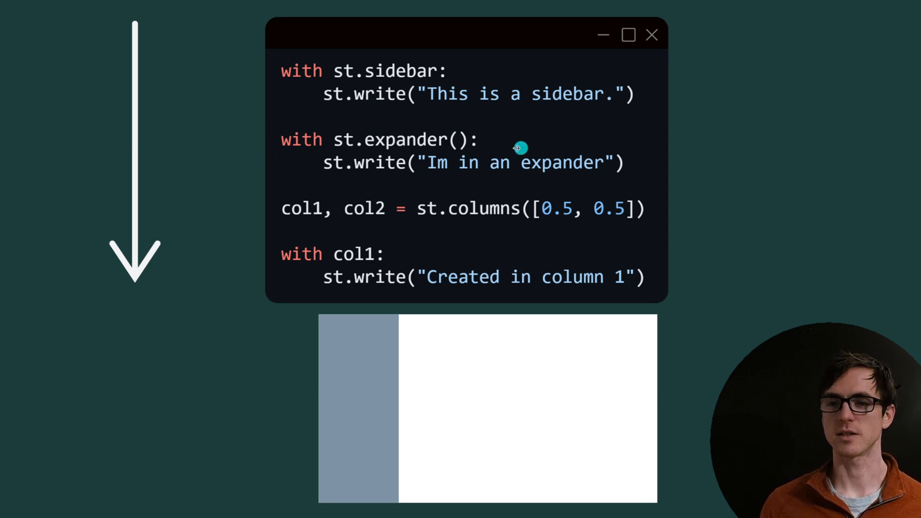
mouse_move(261, 149)
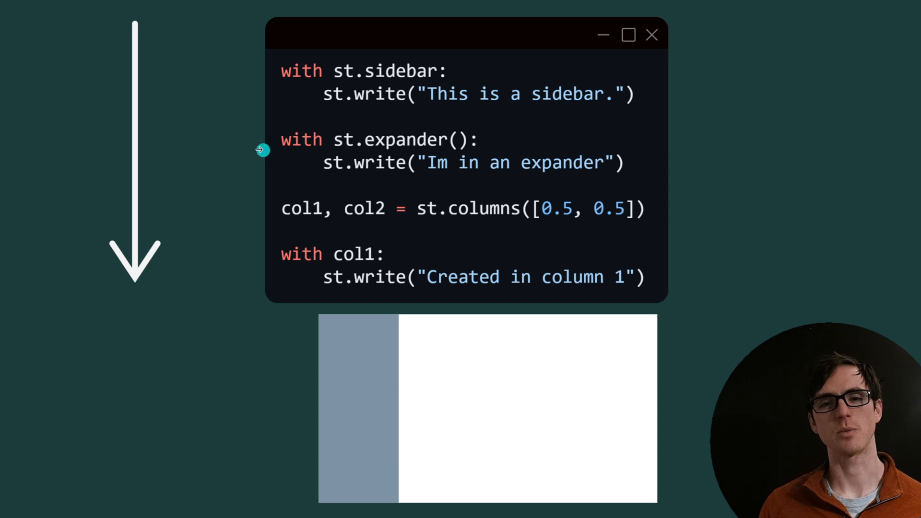
mouse_move(358, 165)
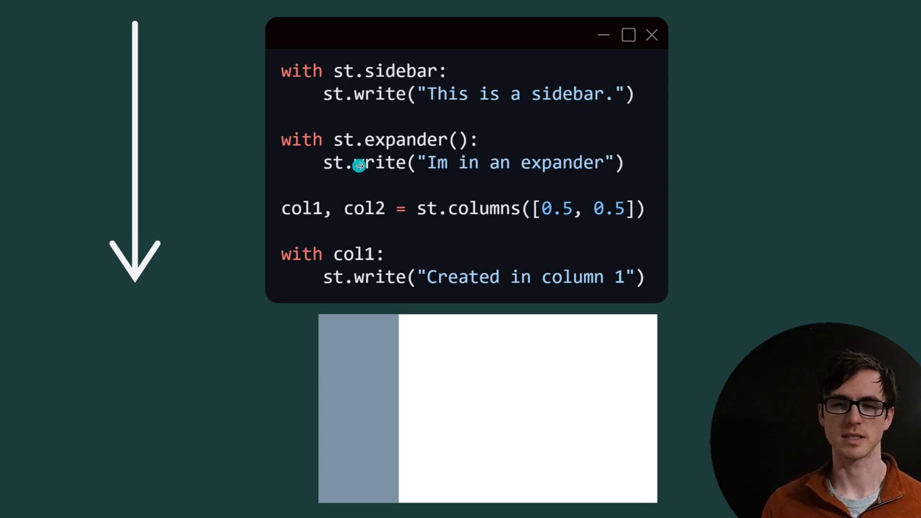
mouse_move(479, 168)
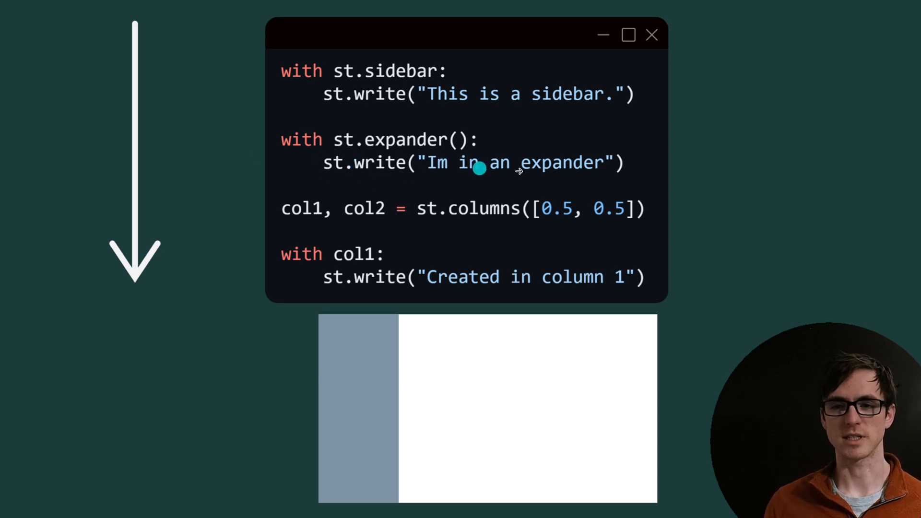
mouse_move(263, 222)
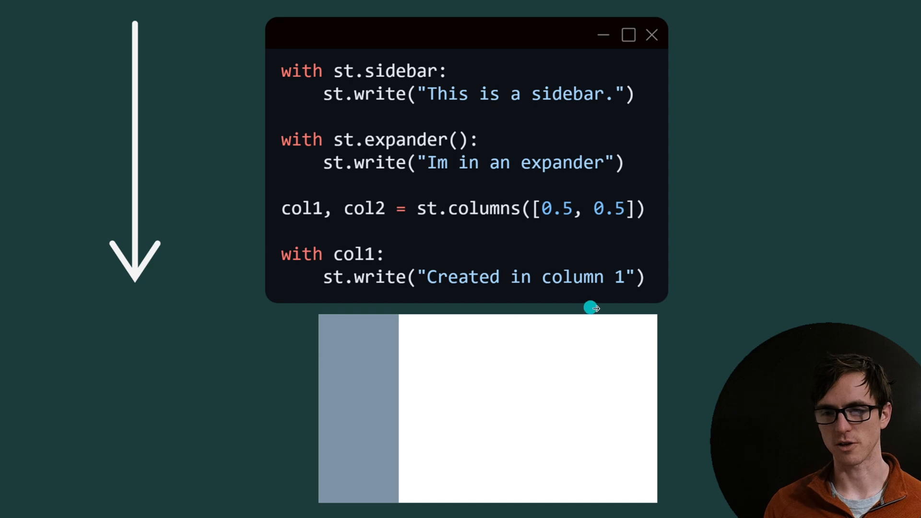
mouse_move(661, 271)
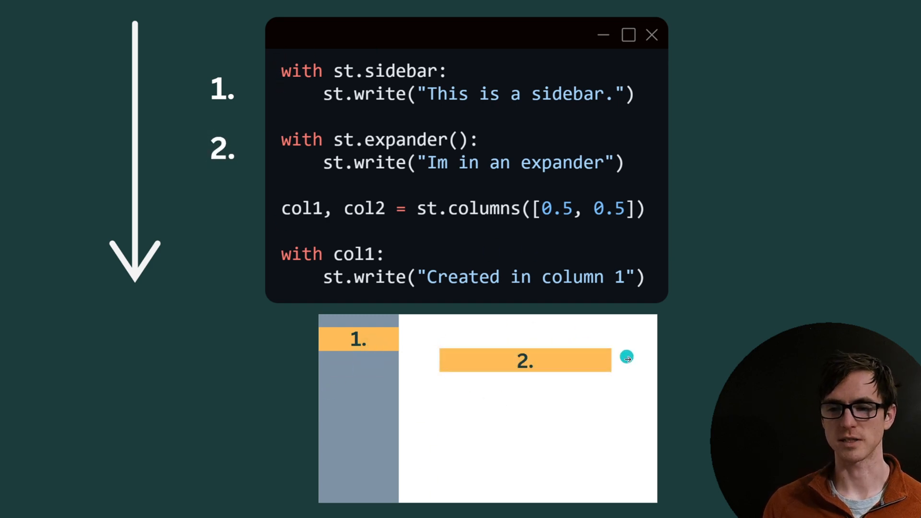
mouse_move(611, 388)
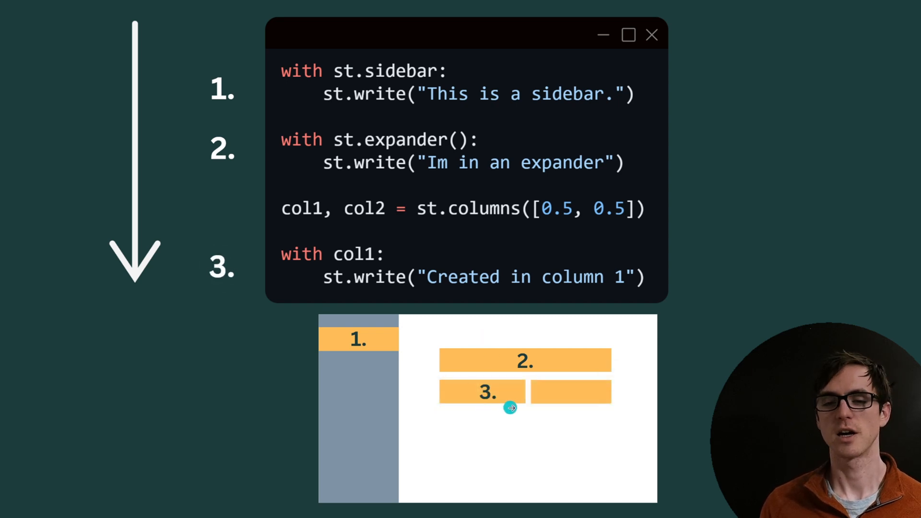
mouse_move(497, 408)
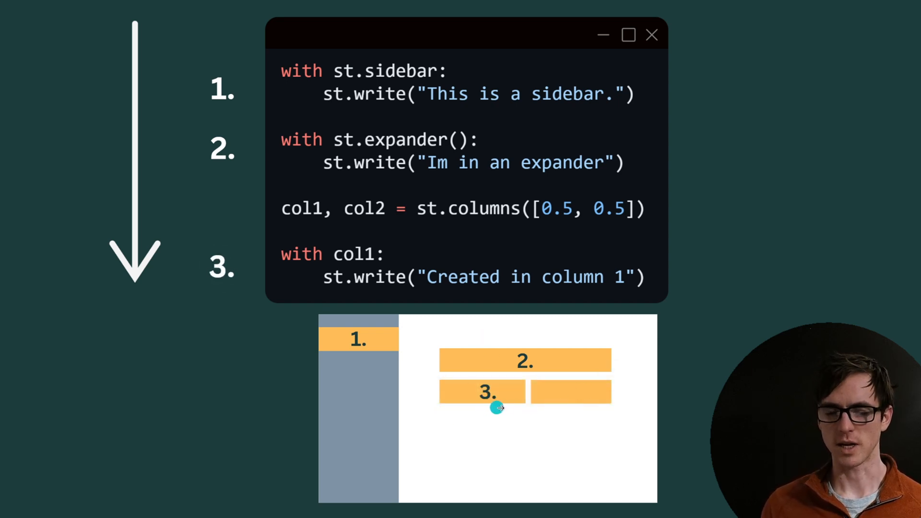
mouse_move(556, 225)
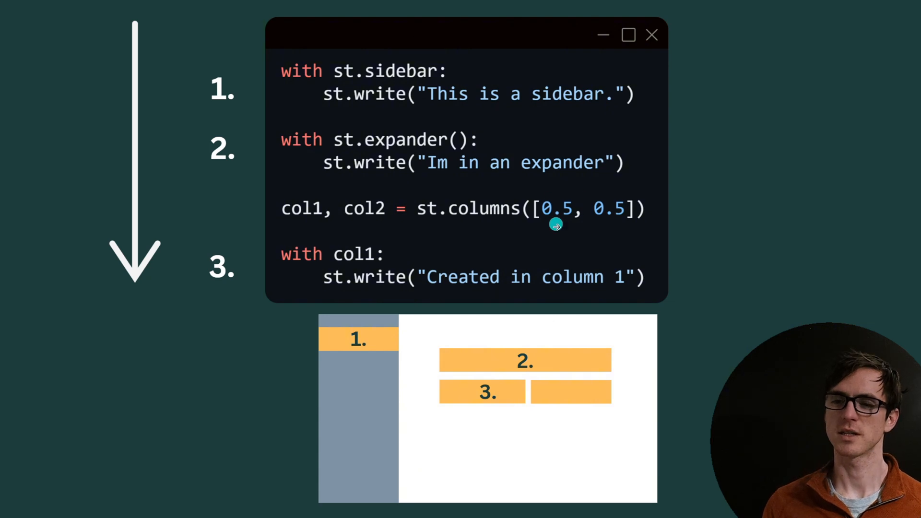
mouse_move(587, 219)
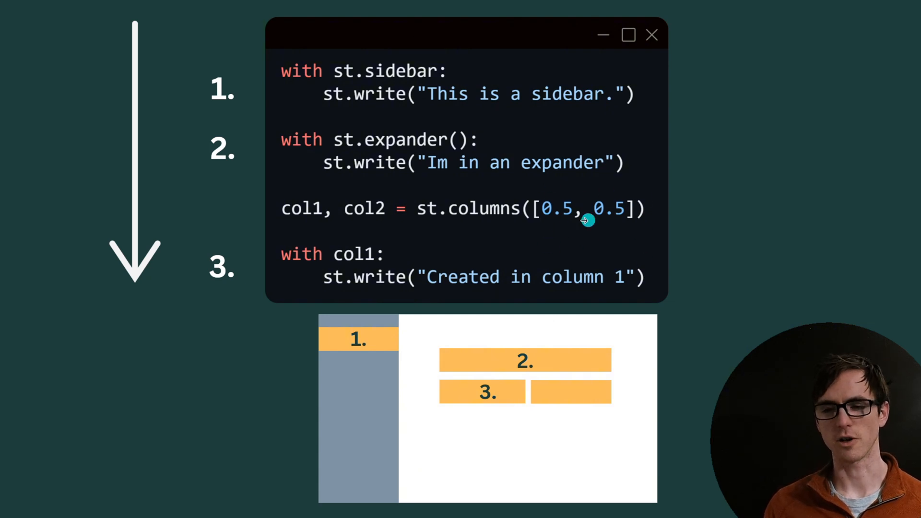
mouse_move(519, 236)
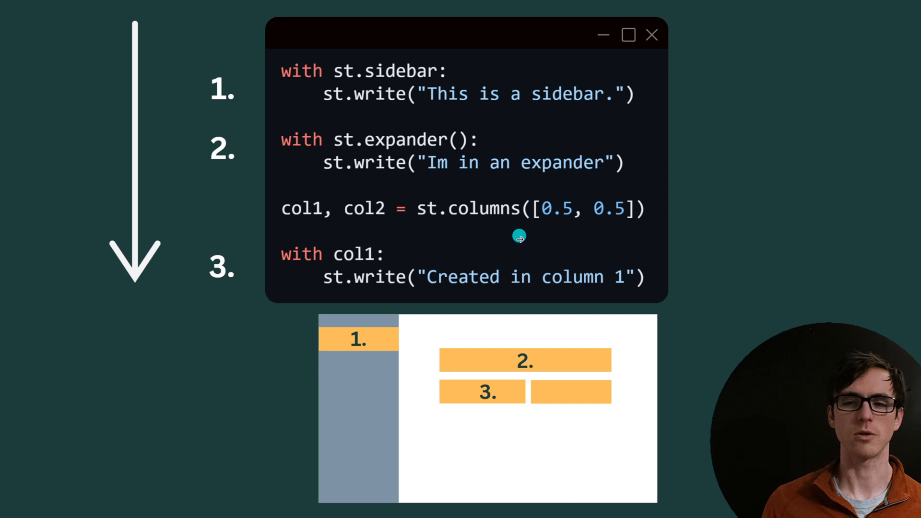
mouse_move(706, 276)
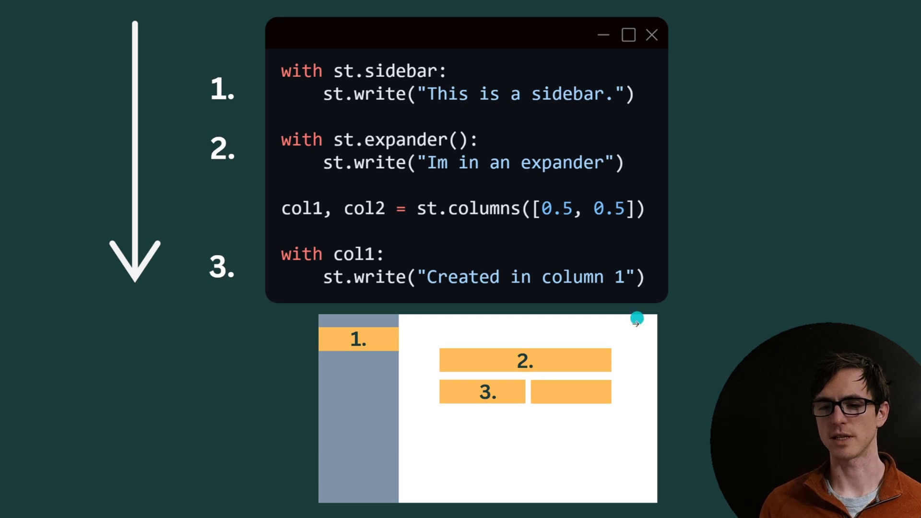
mouse_move(418, 382)
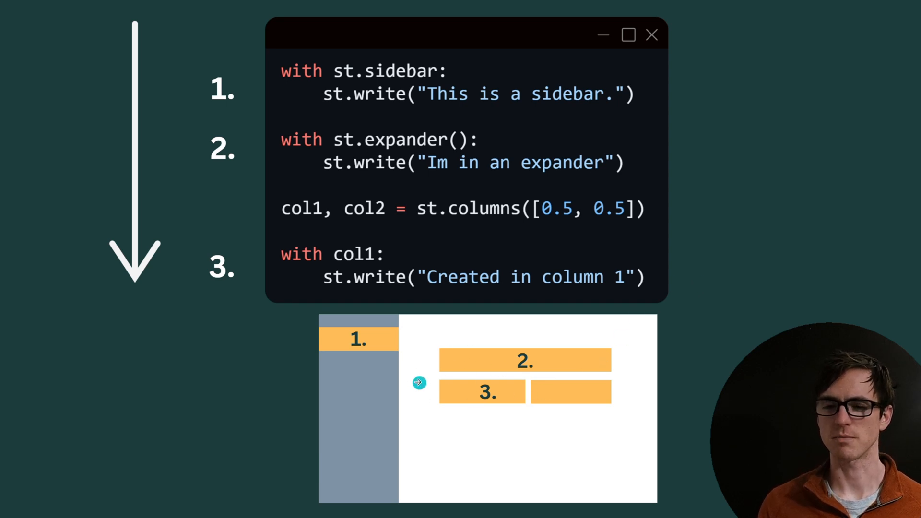
mouse_move(525, 358)
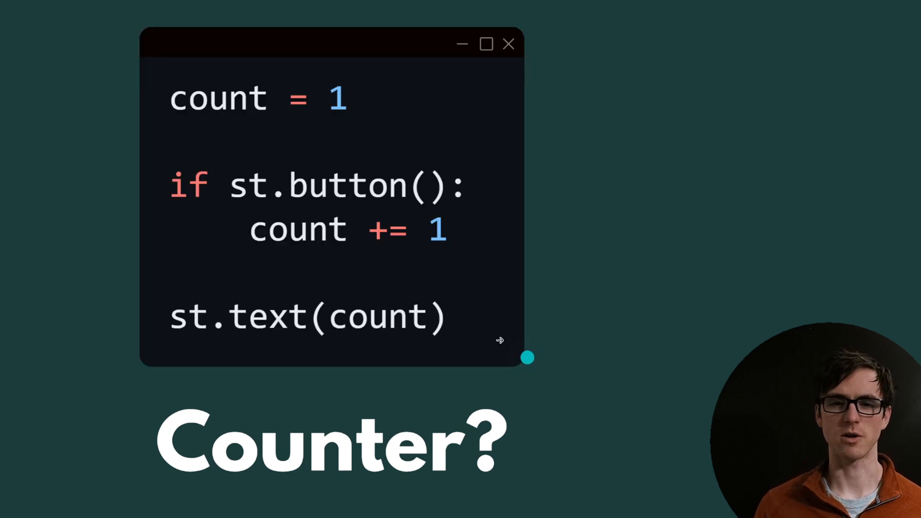
mouse_move(320, 130)
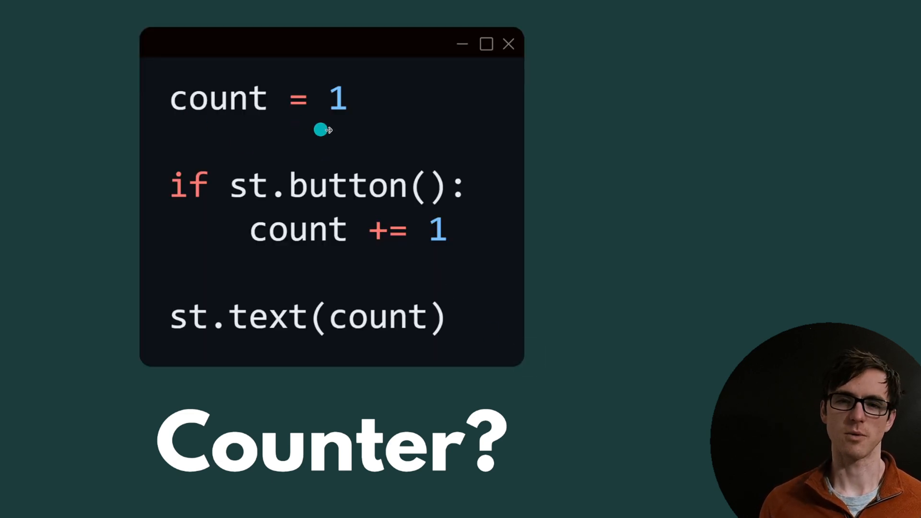
mouse_move(439, 211)
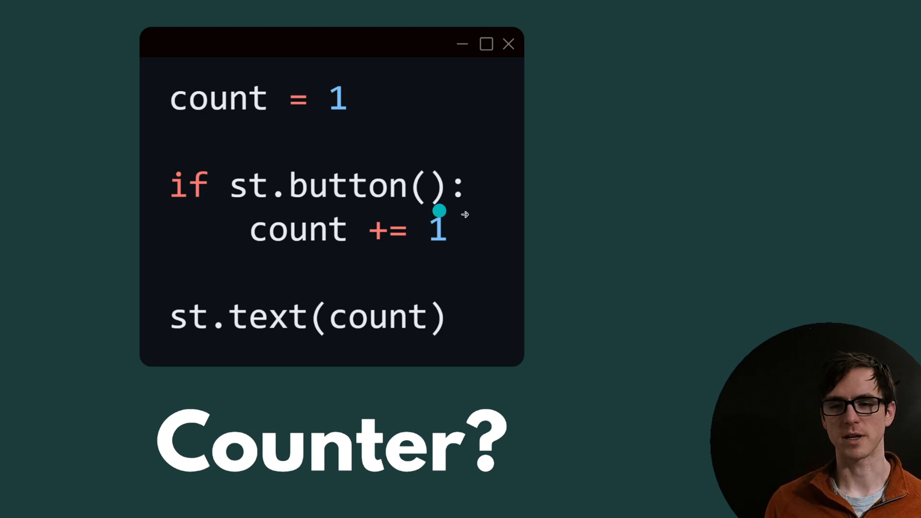
mouse_move(241, 263)
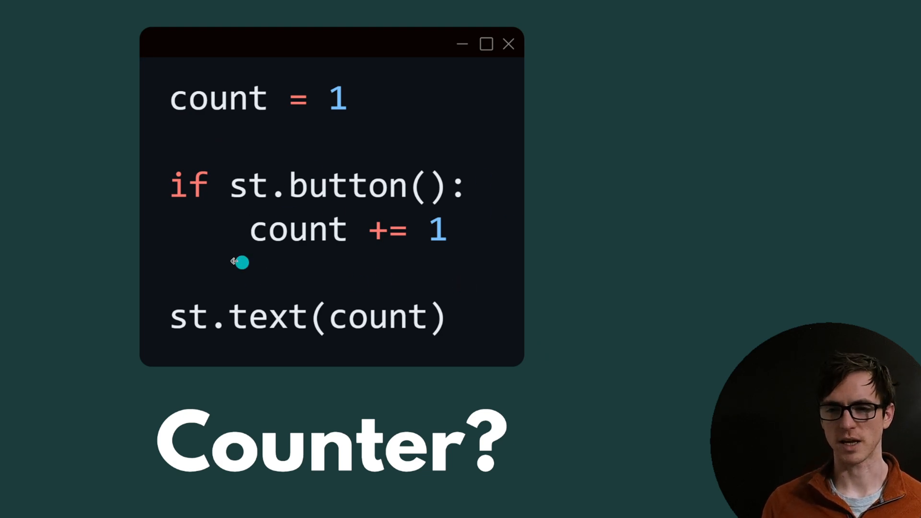
mouse_move(427, 343)
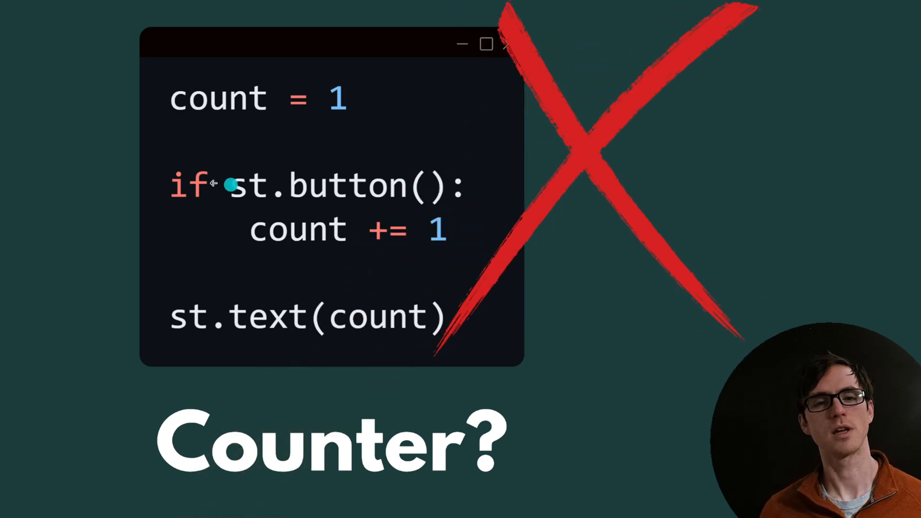
mouse_move(464, 163)
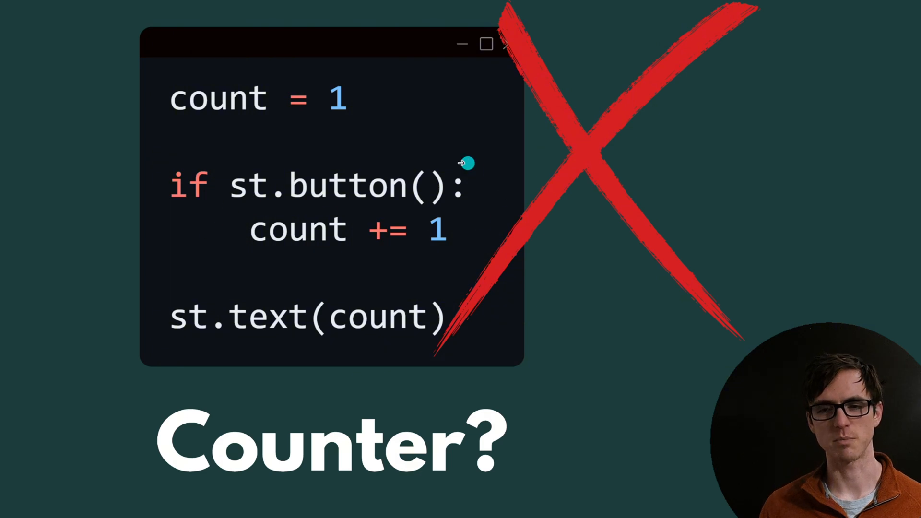
mouse_move(241, 98)
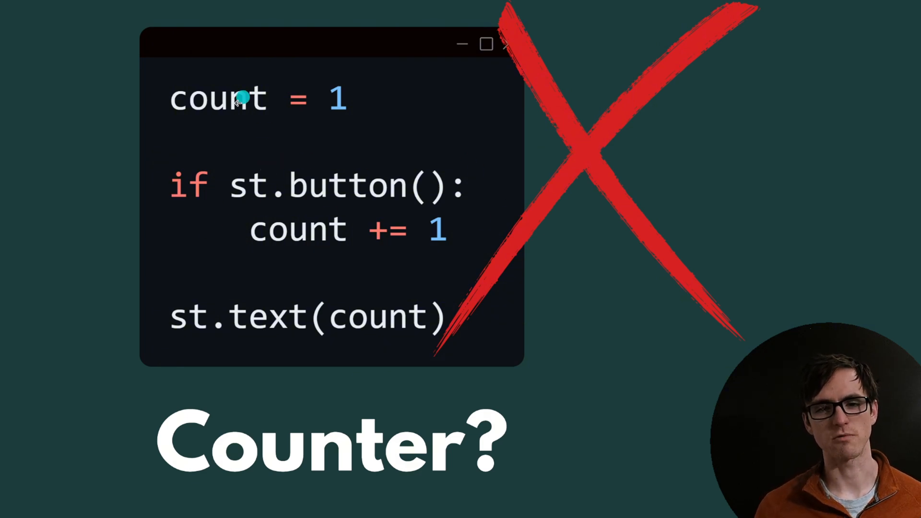
mouse_move(423, 241)
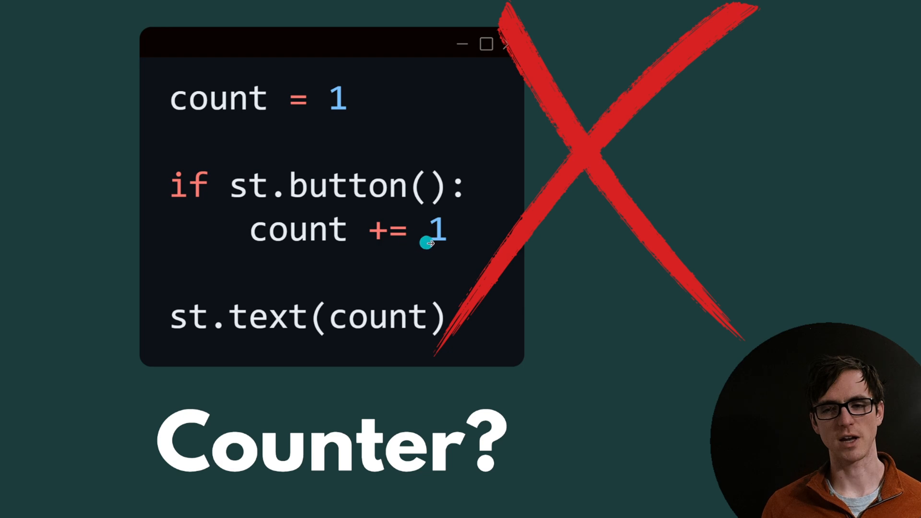
mouse_move(449, 237)
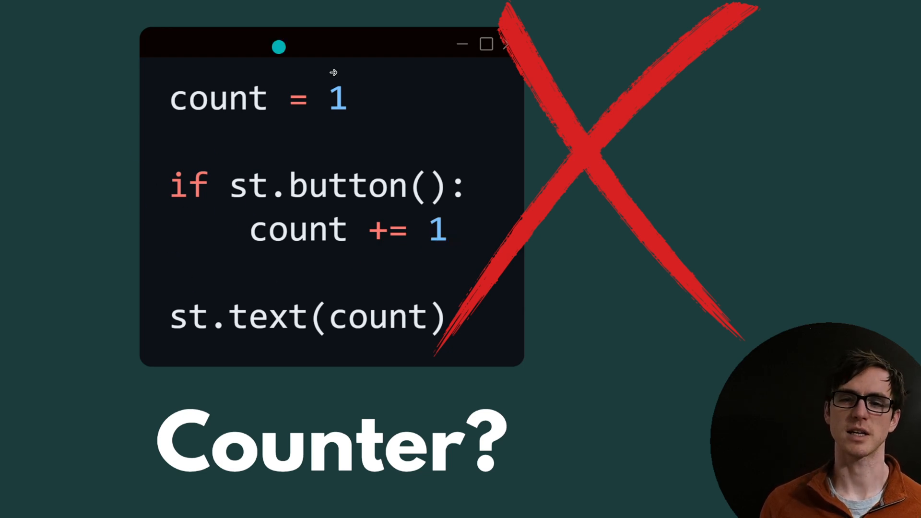
mouse_move(320, 134)
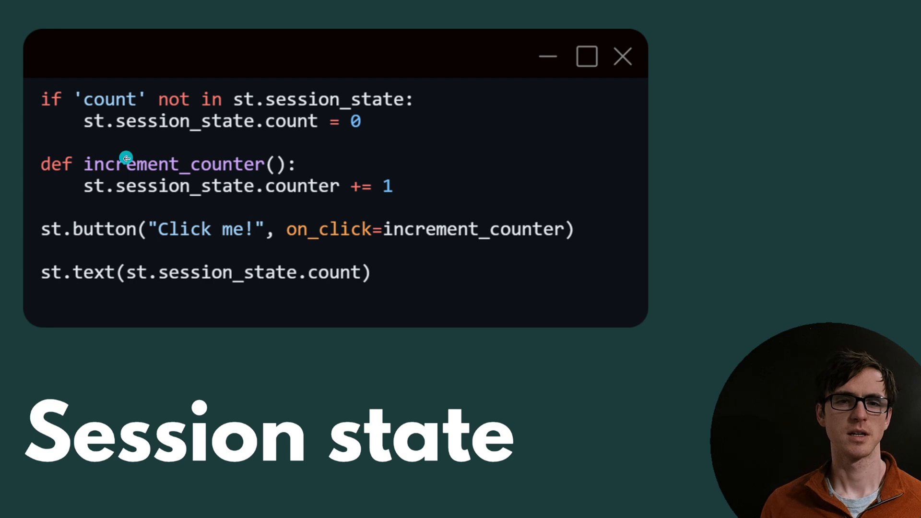
mouse_move(263, 191)
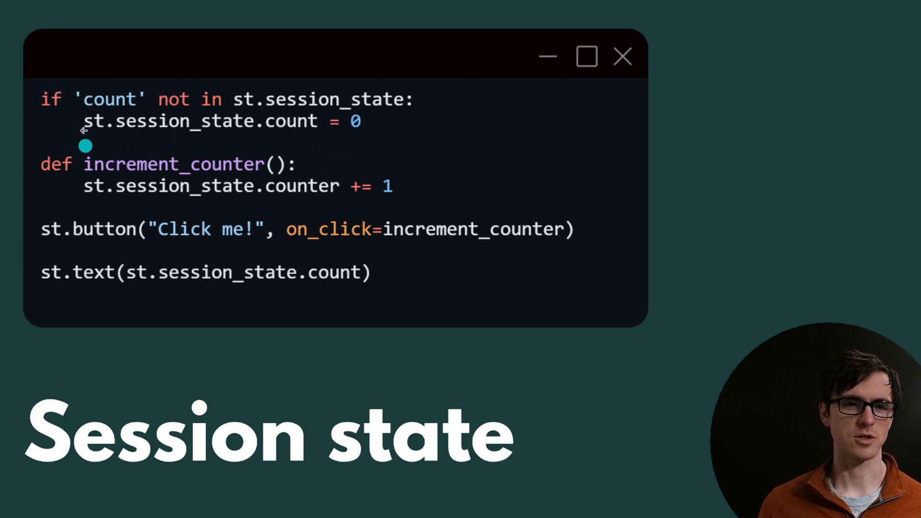
mouse_move(64, 121)
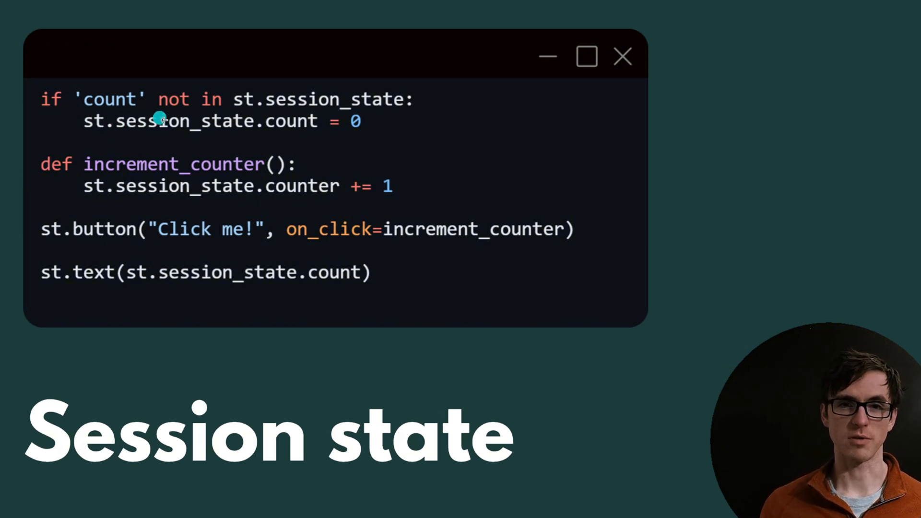
mouse_move(74, 117)
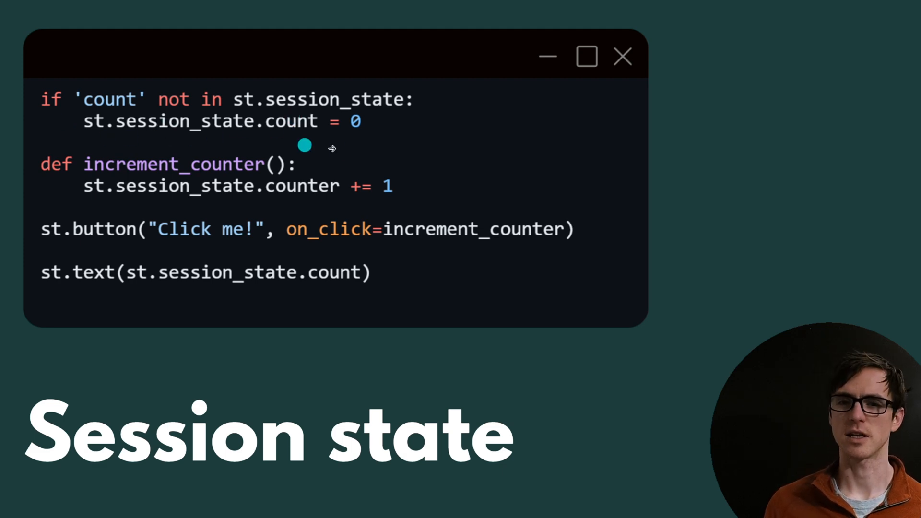
mouse_move(61, 225)
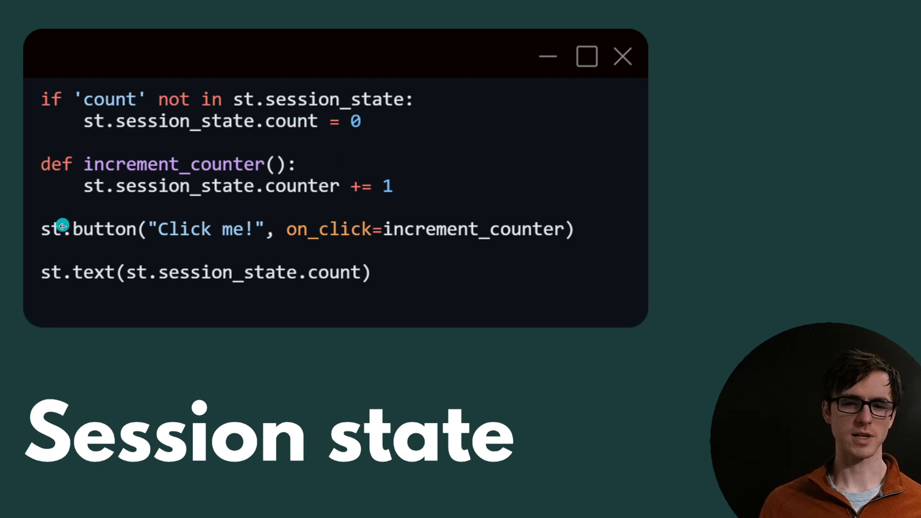
mouse_move(150, 236)
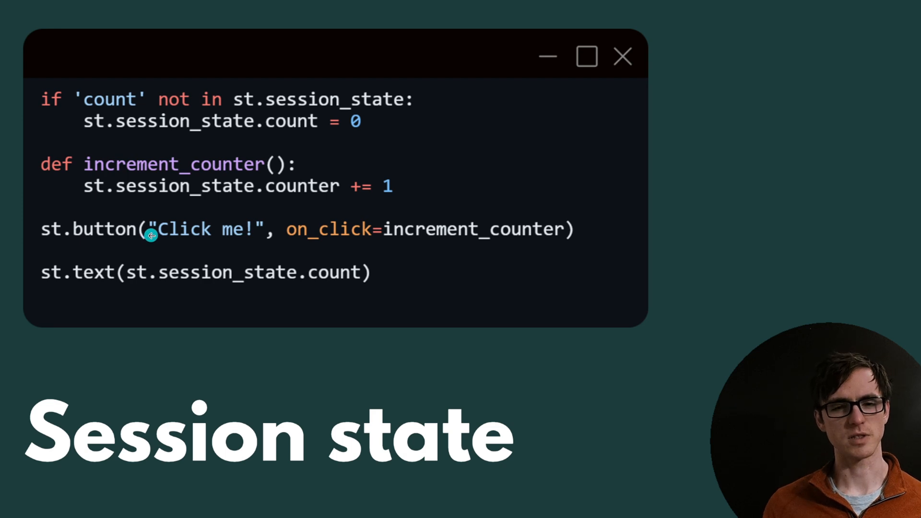
mouse_move(294, 246)
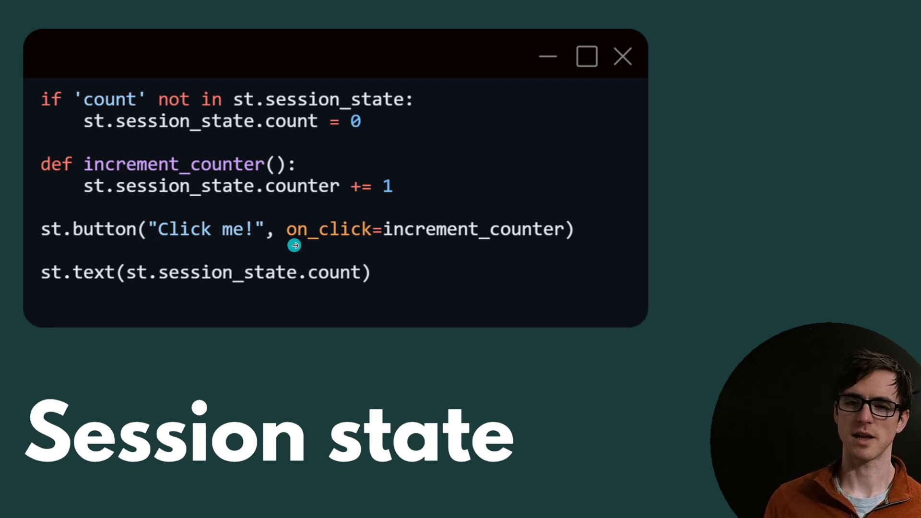
mouse_move(286, 186)
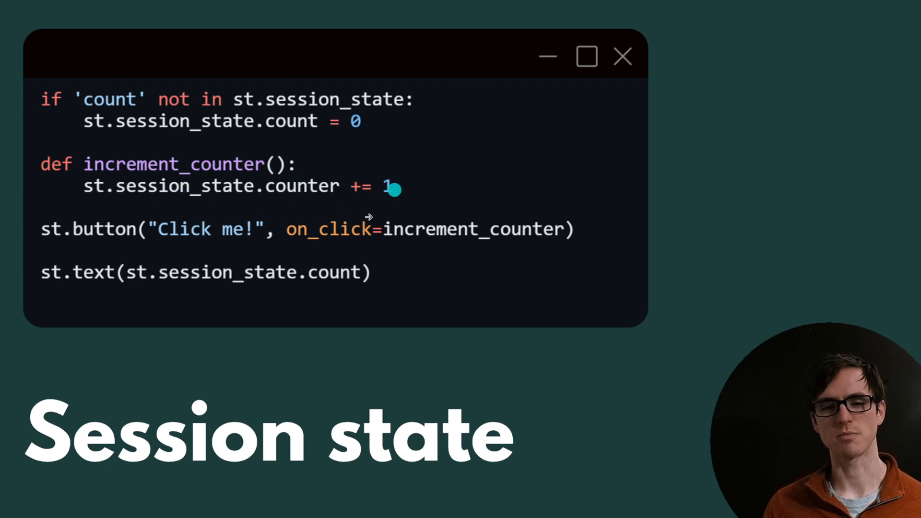
mouse_move(371, 305)
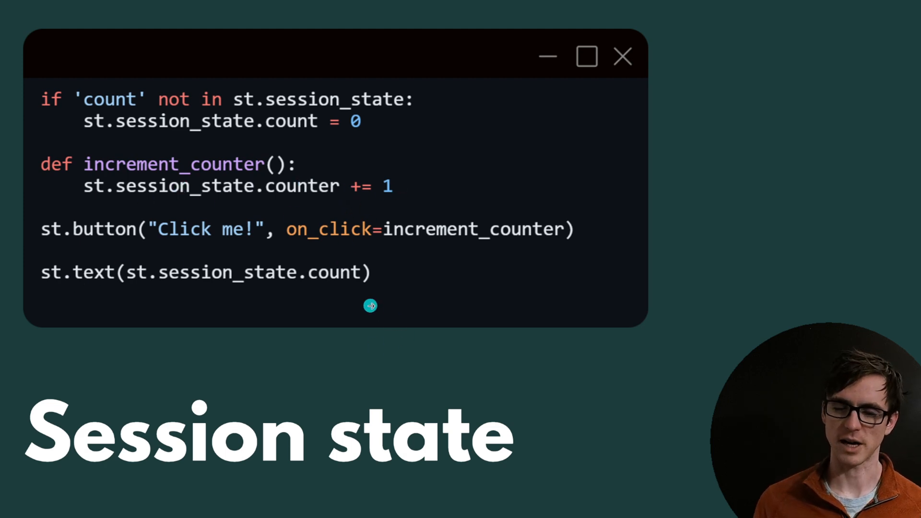
mouse_move(415, 275)
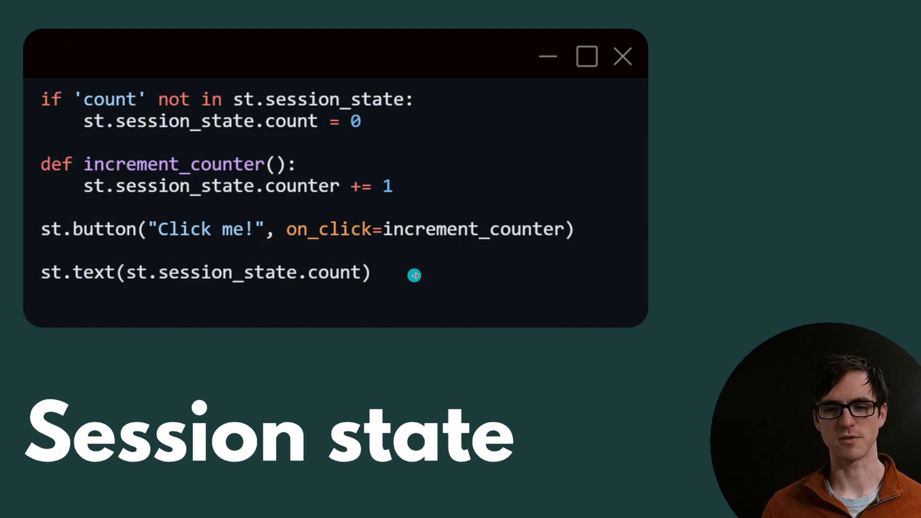
mouse_move(415, 264)
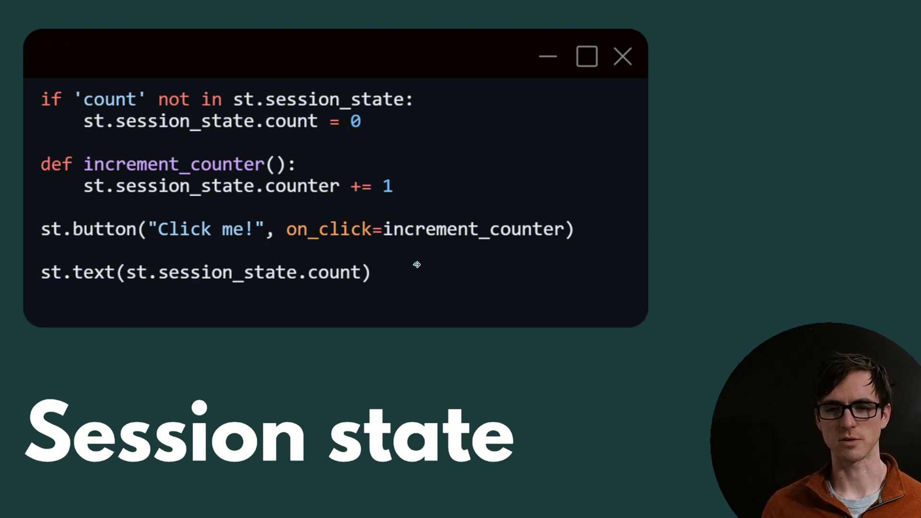
mouse_move(597, 307)
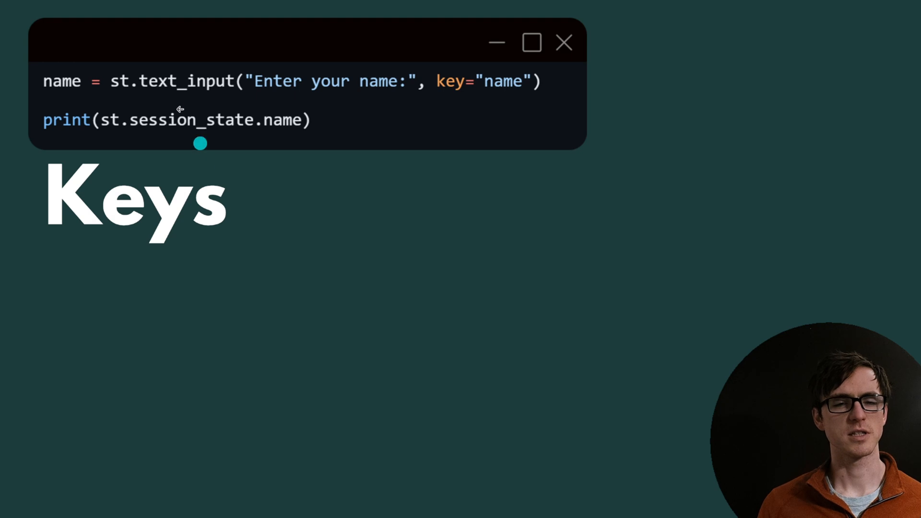
mouse_move(460, 101)
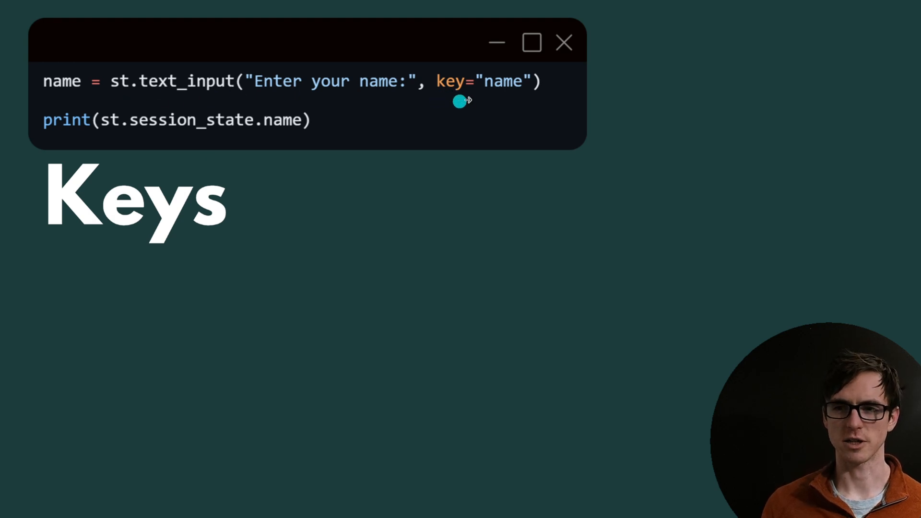
mouse_move(483, 63)
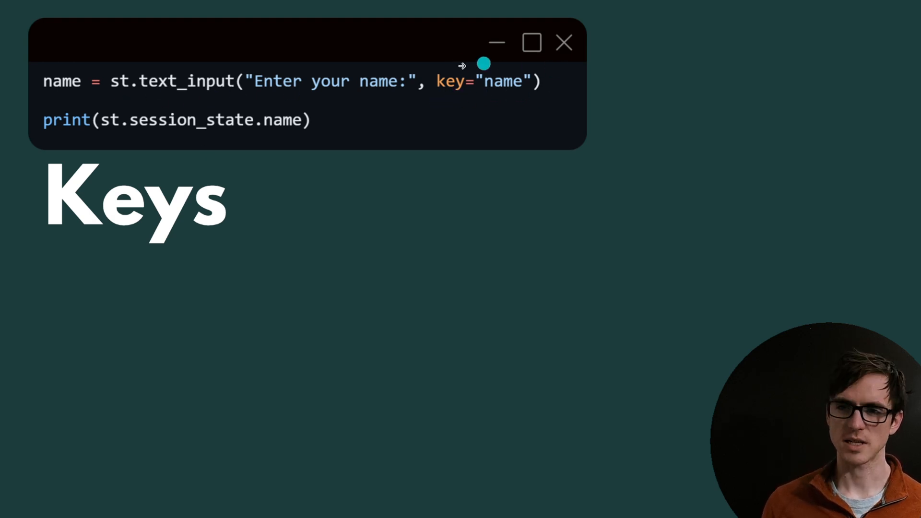
mouse_move(506, 98)
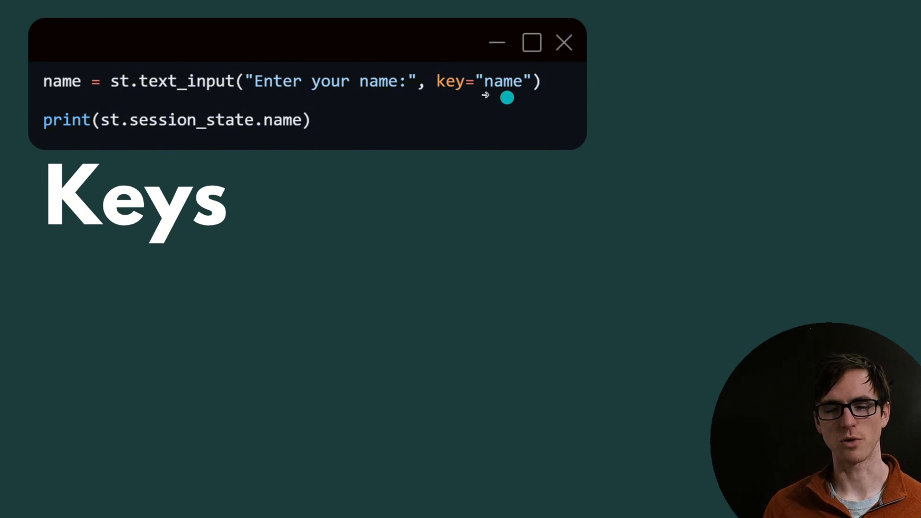
mouse_move(301, 133)
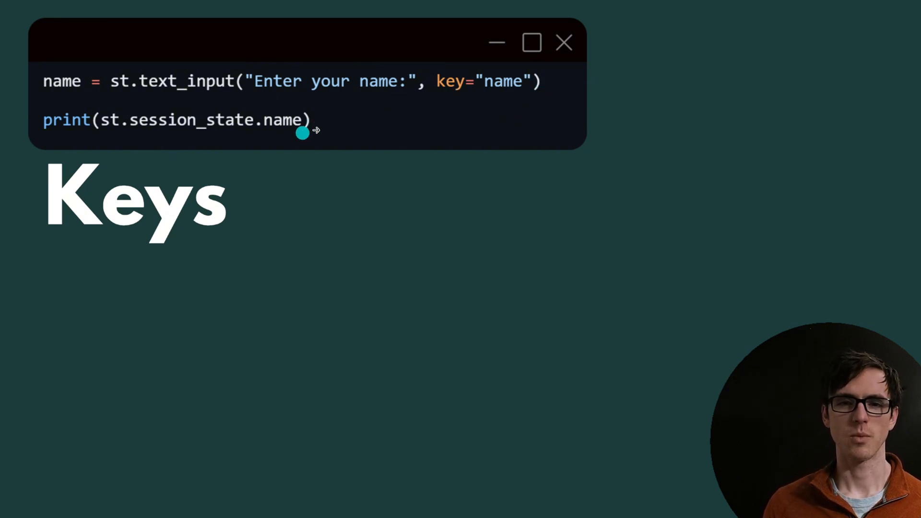
mouse_move(218, 141)
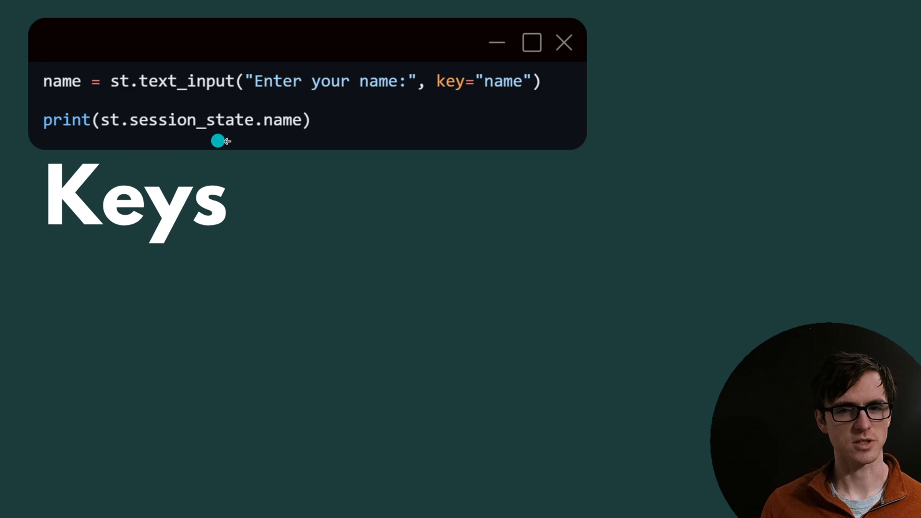
mouse_move(309, 119)
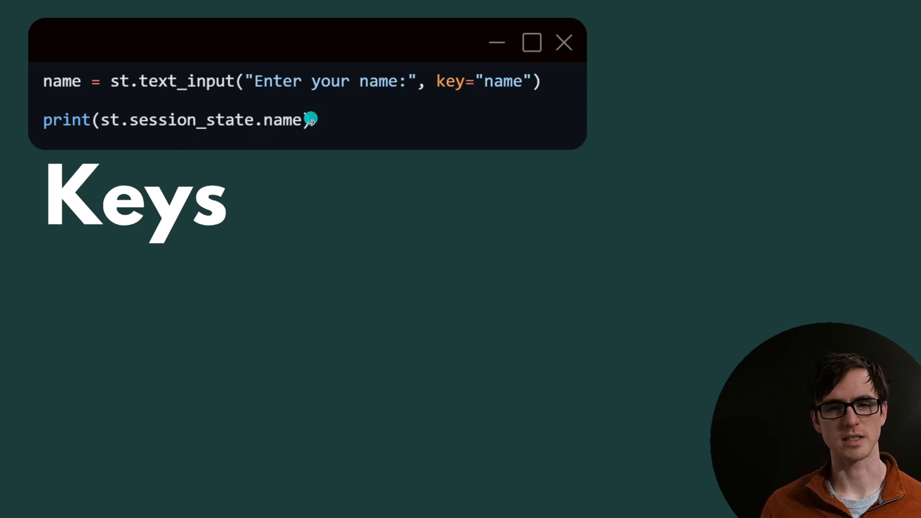
mouse_move(378, 167)
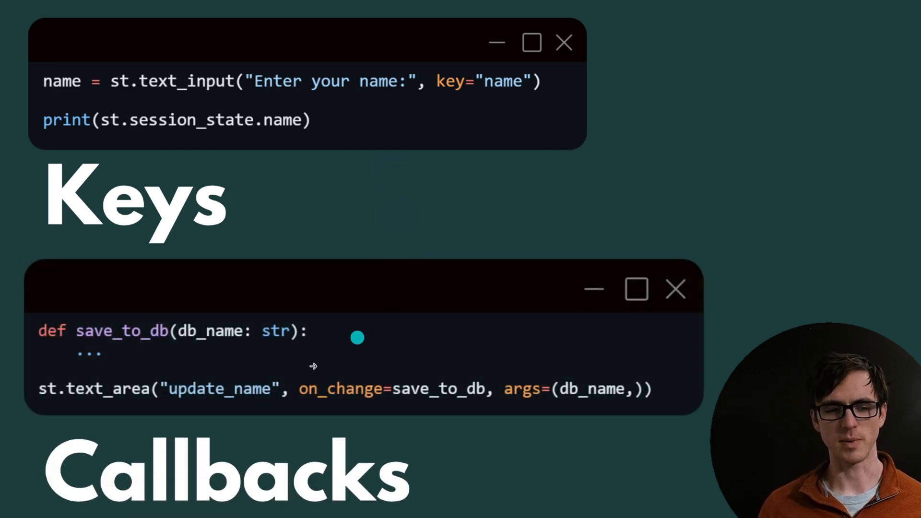
mouse_move(149, 404)
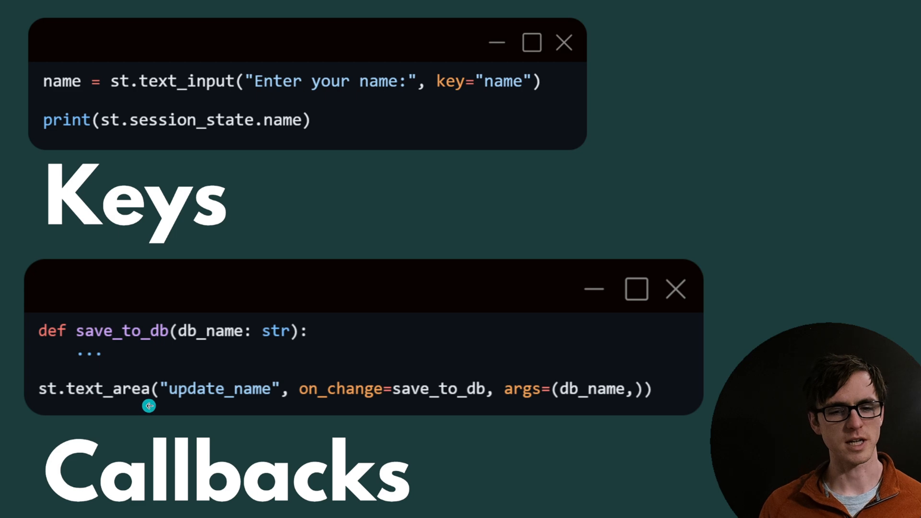
mouse_move(308, 408)
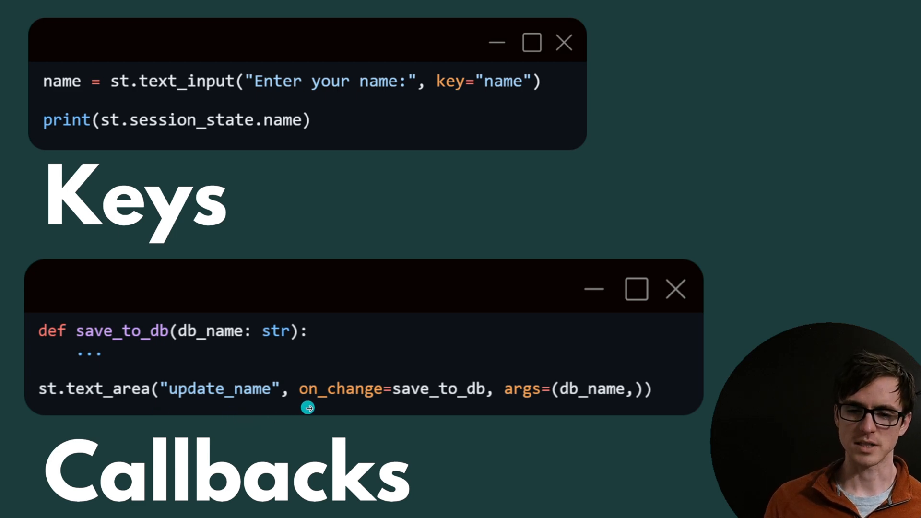
mouse_move(467, 409)
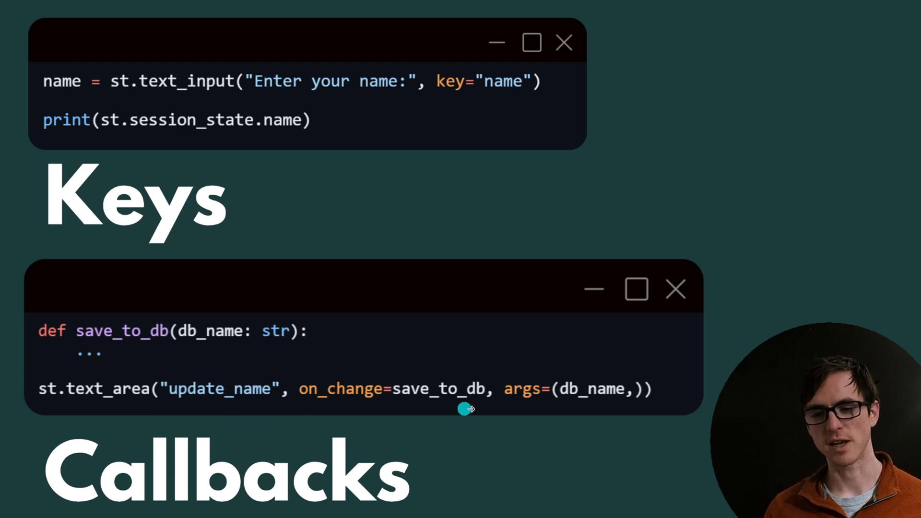
mouse_move(585, 415)
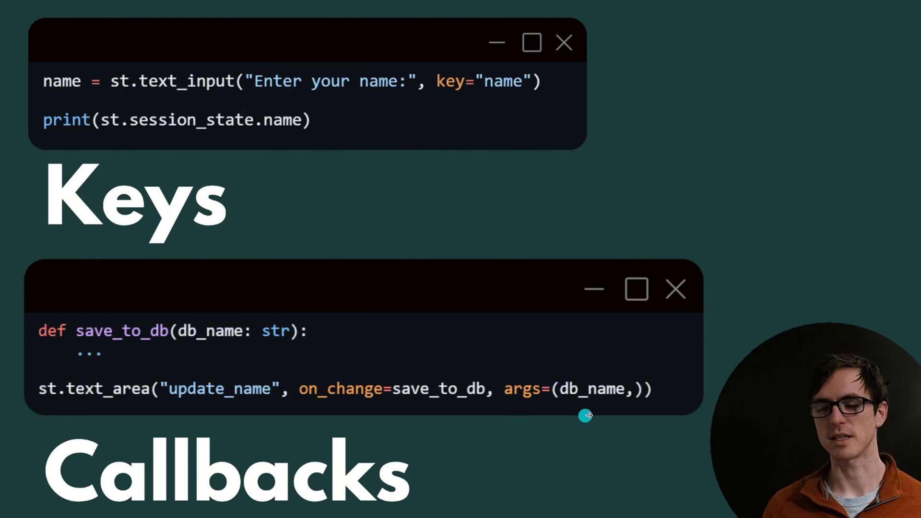
mouse_move(39, 397)
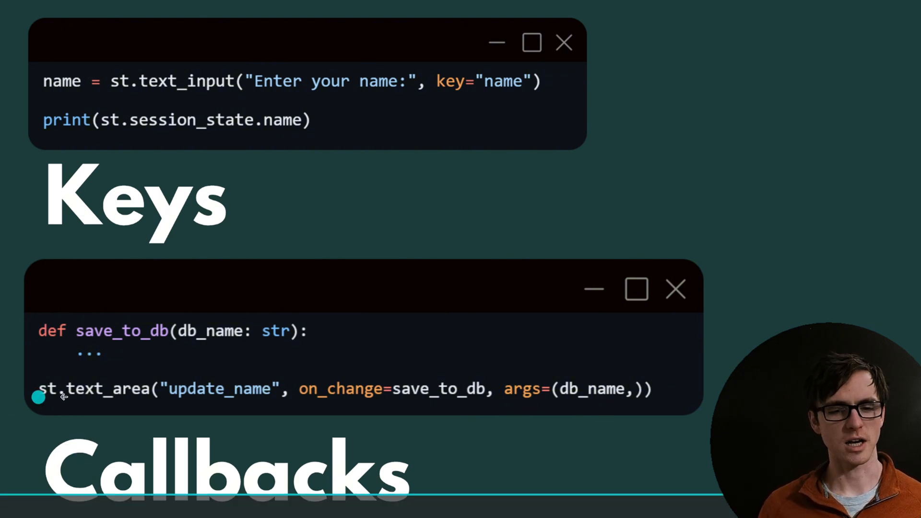
mouse_move(89, 381)
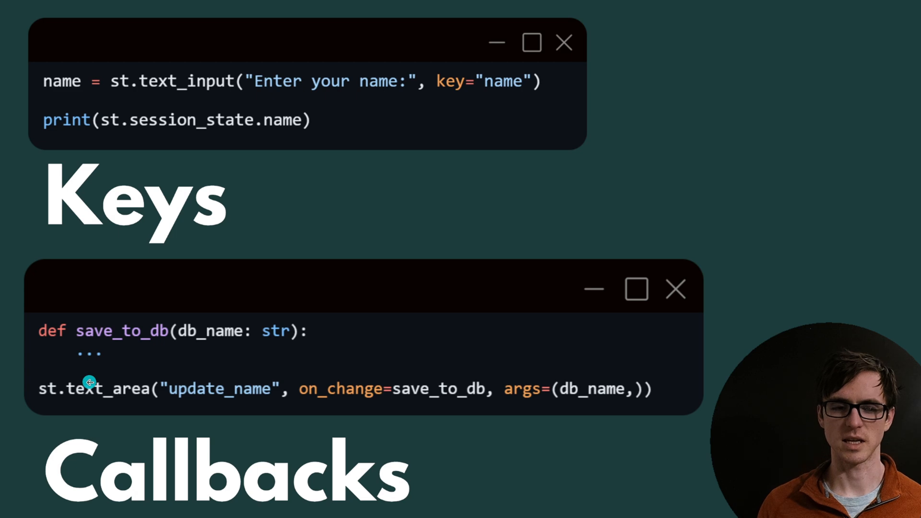
mouse_move(77, 351)
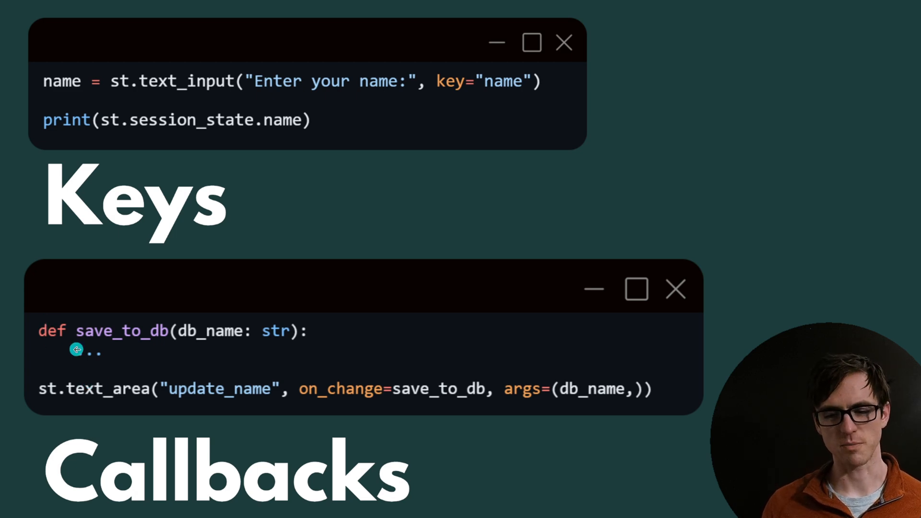
mouse_move(563, 376)
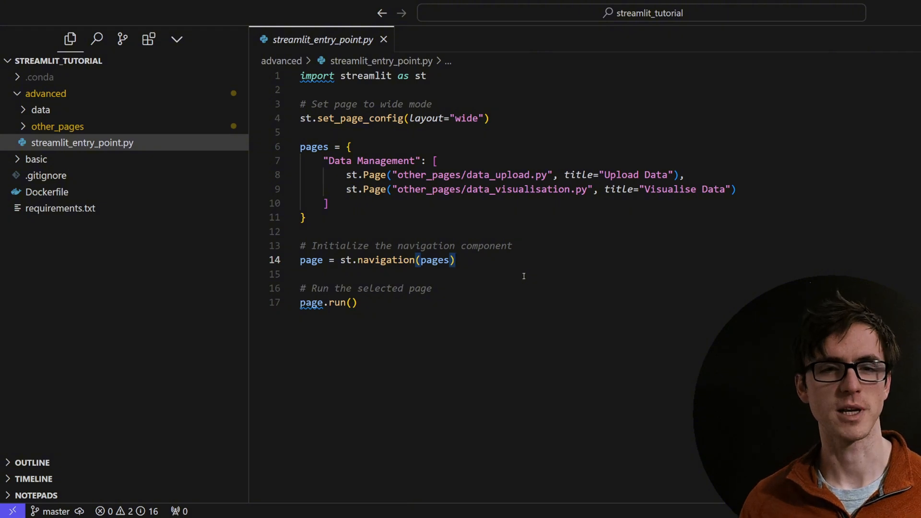
mouse_move(577, 175)
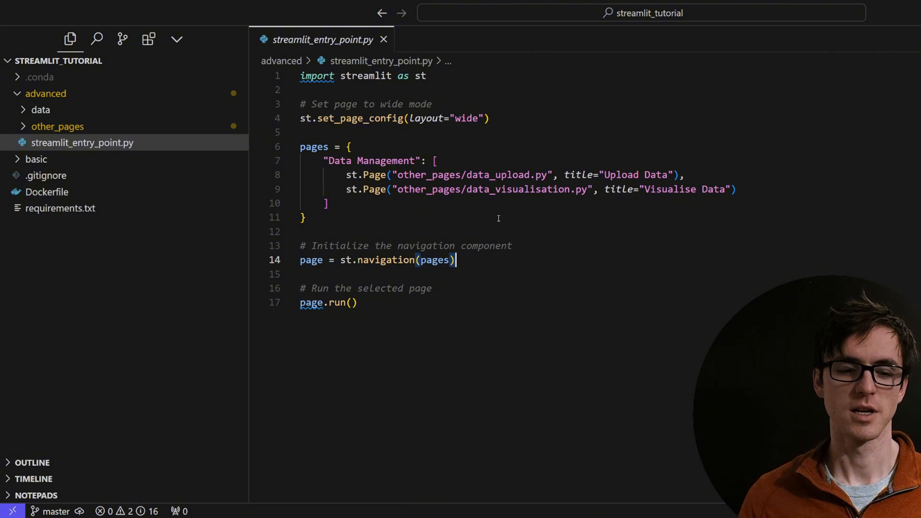
mouse_move(172, 468)
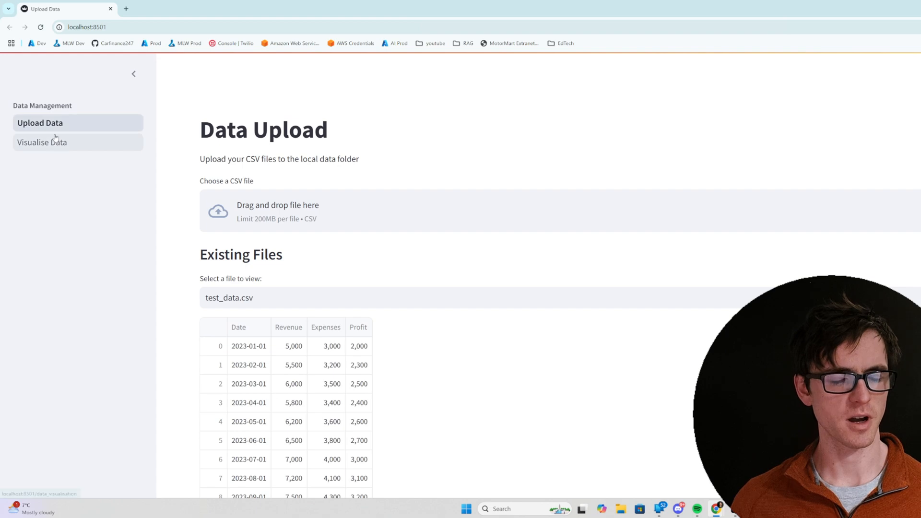
mouse_move(145, 164)
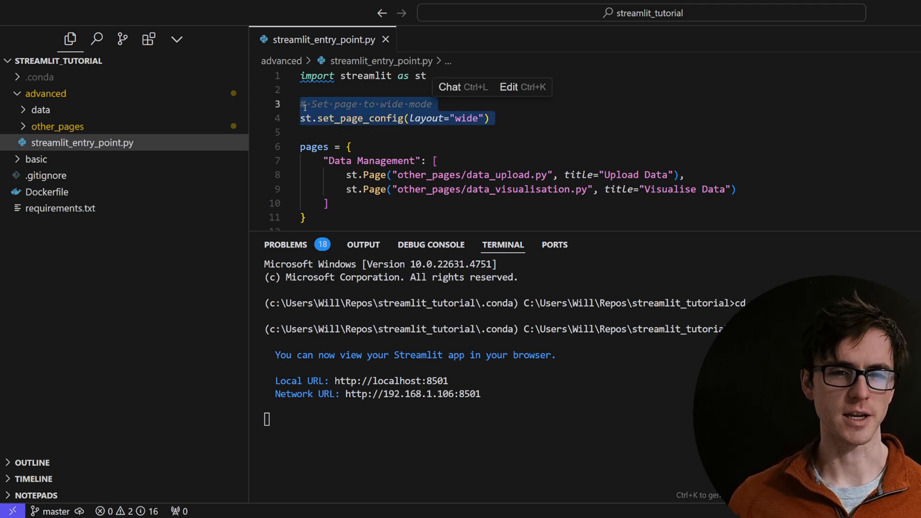
- In the running app, plot Profit against Revenue on the Visualise Data page
key("alt+tab")
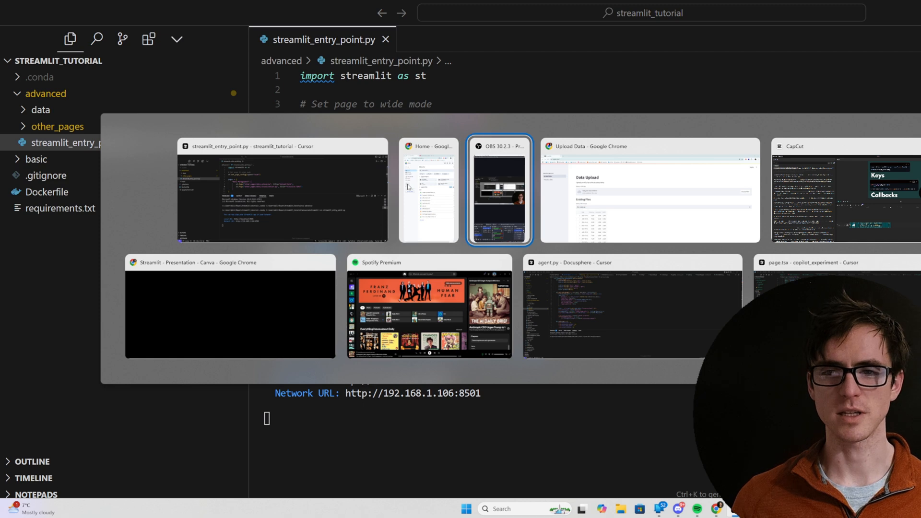
left_click(649, 190)
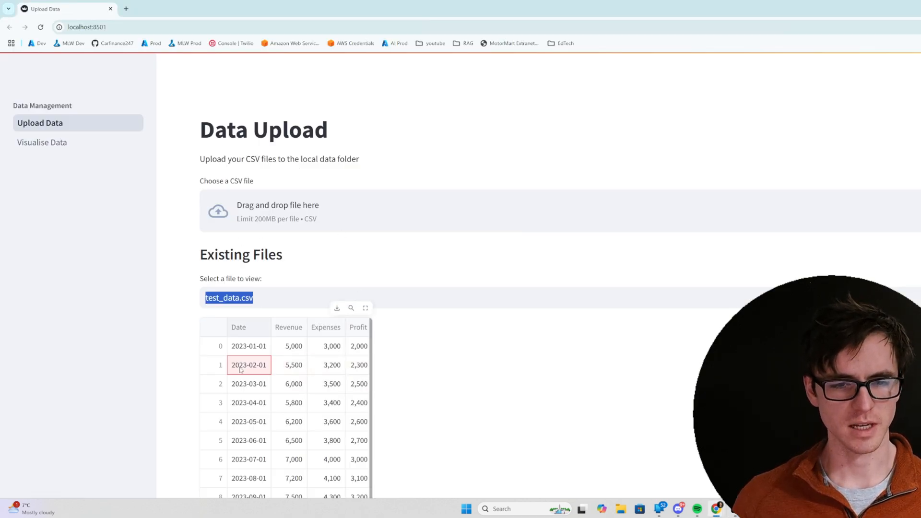
mouse_move(66, 147)
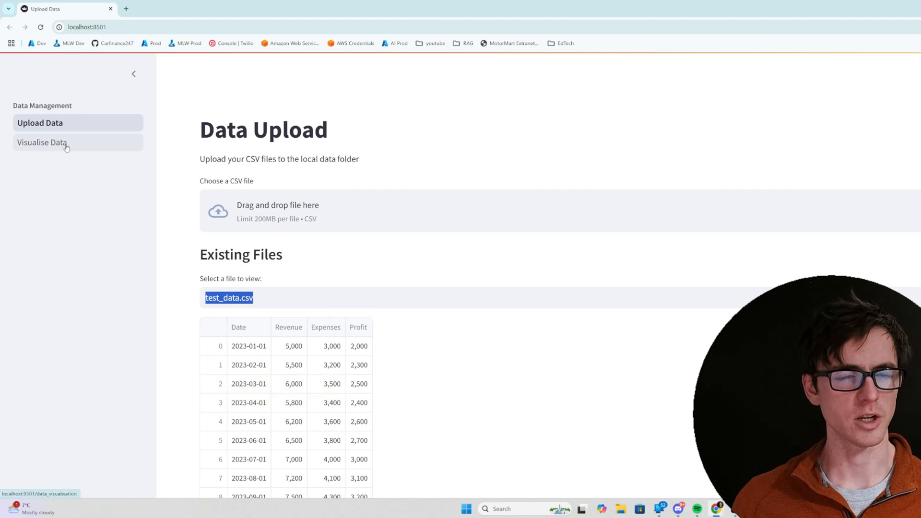
left_click(41, 142)
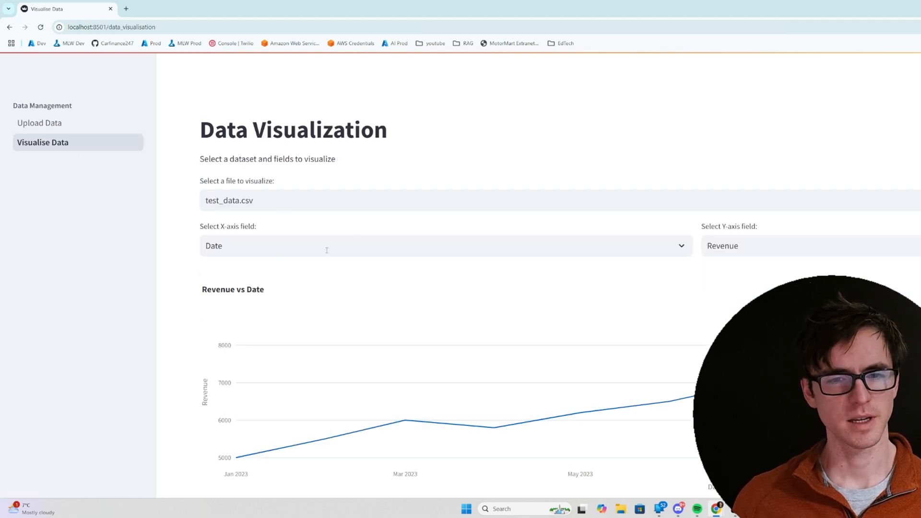
left_click(810, 246)
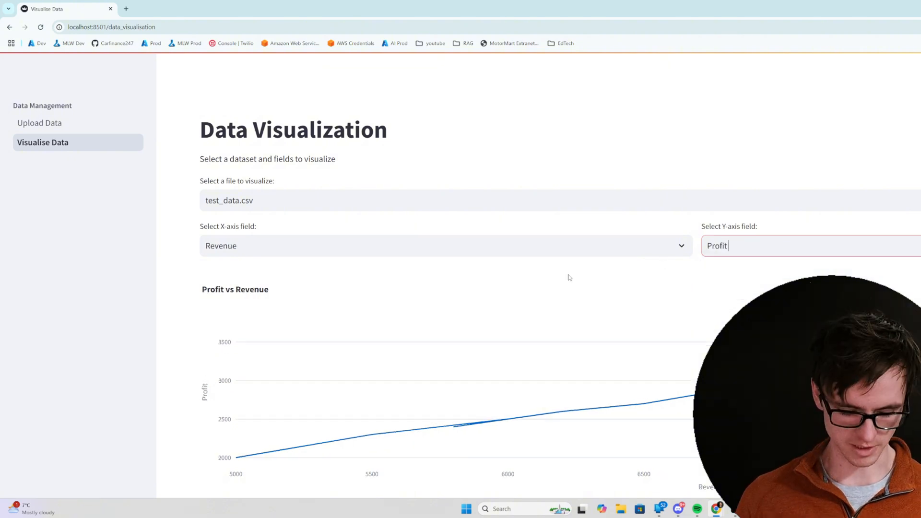
mouse_move(341, 137)
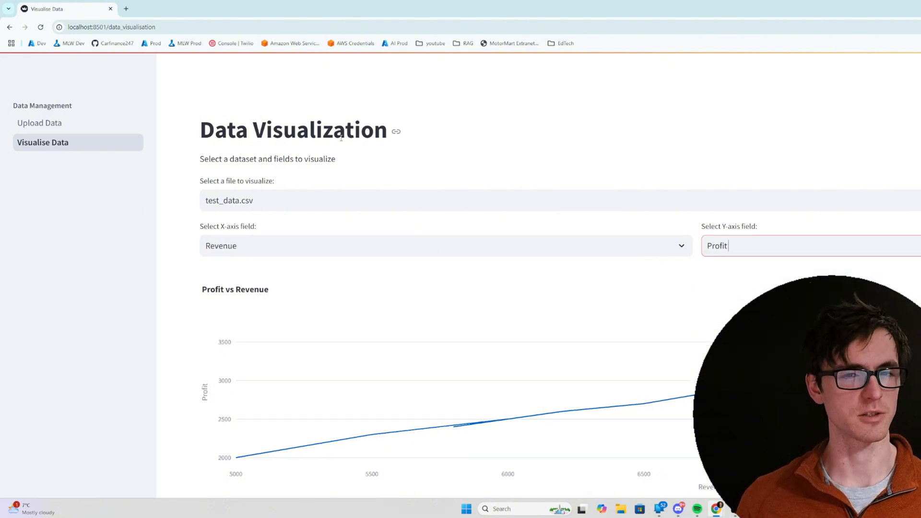
key("alt+tab")
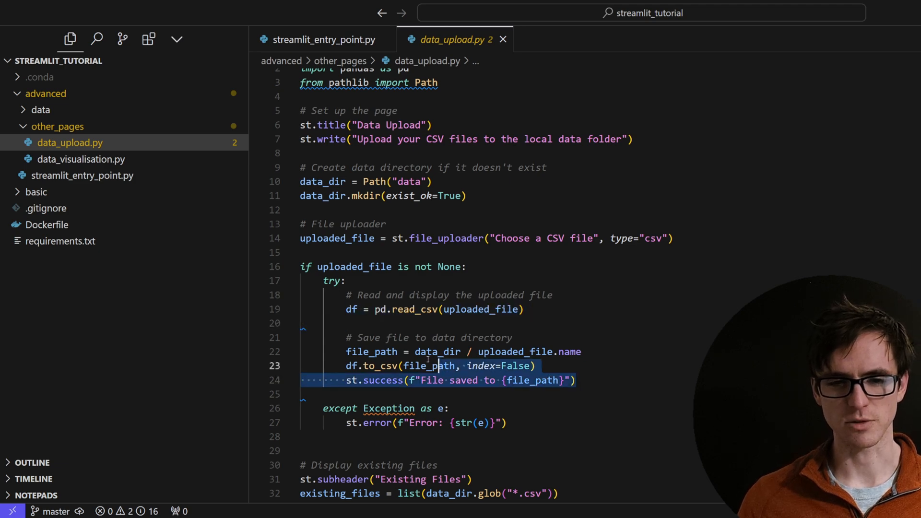
- Scroll through data_upload.py, then review data_visualisation.py around the CSV-reading line
scroll("down", 3)
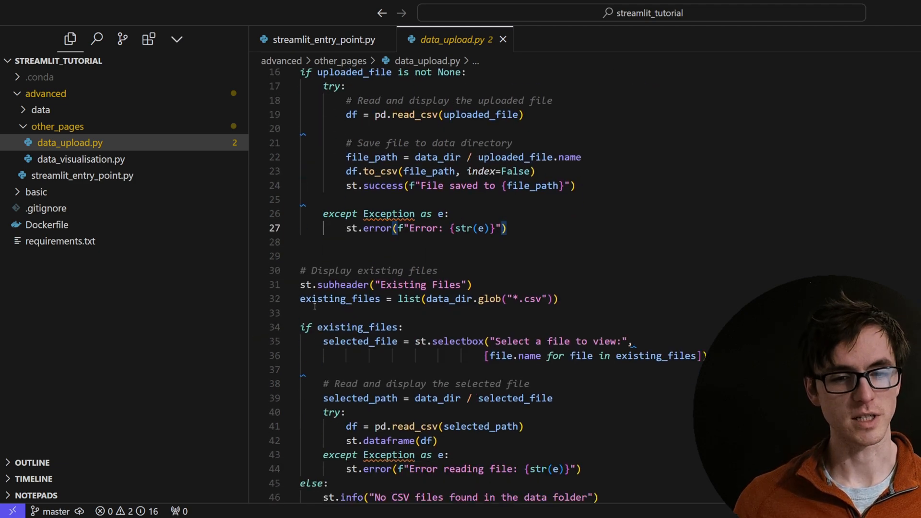
scroll("down", 3)
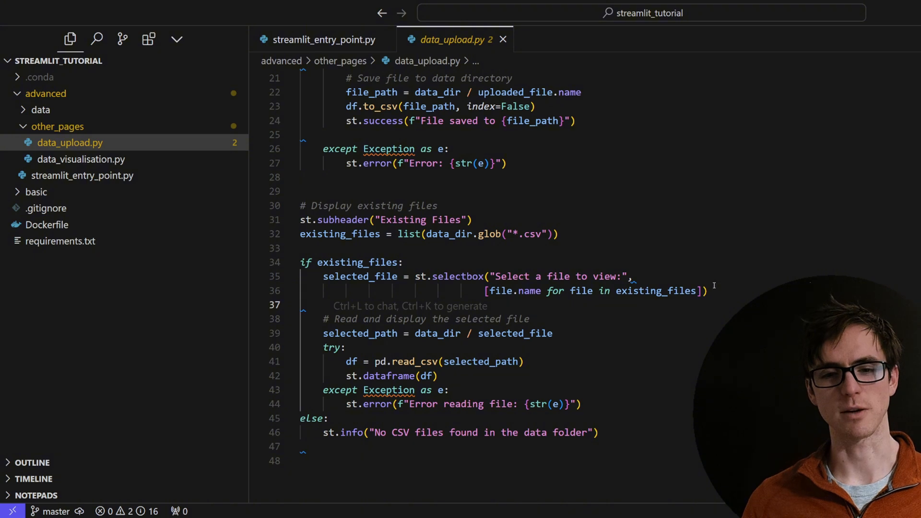
left_click(80, 160)
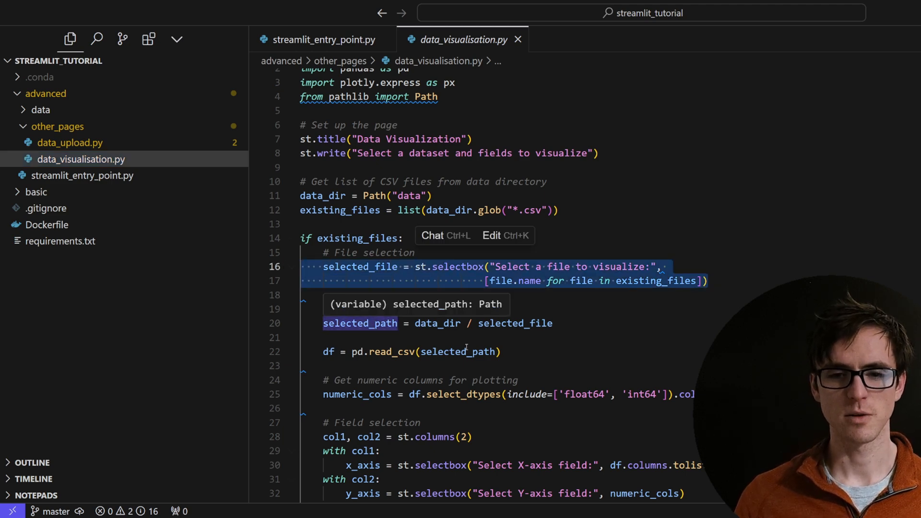
left_click(411, 351)
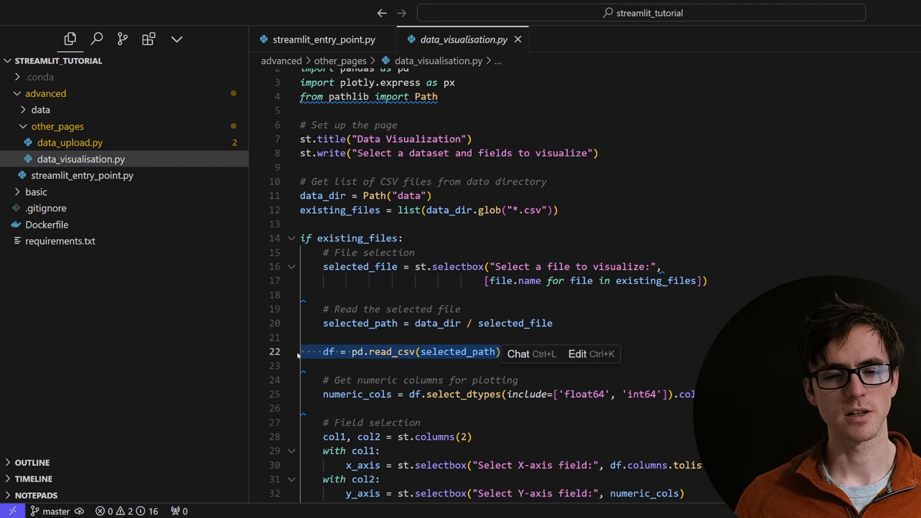
scroll("down", 3)
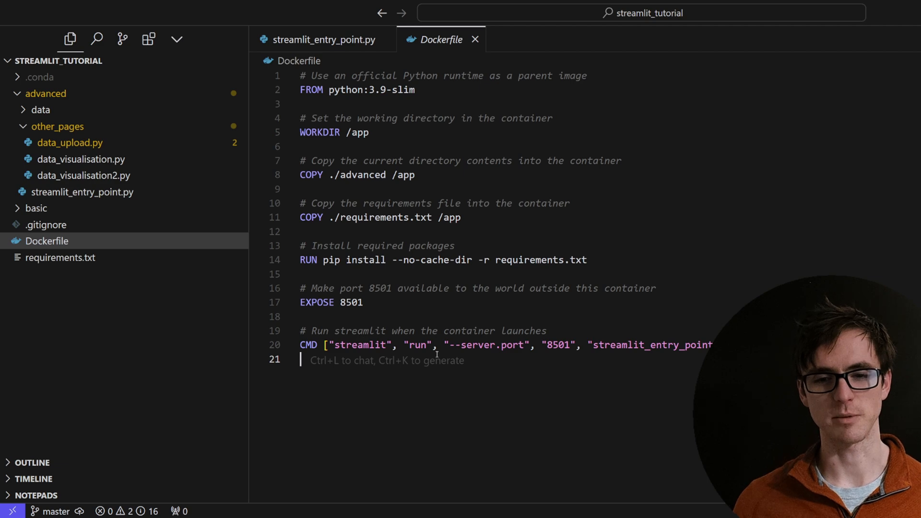
mouse_move(46, 240)
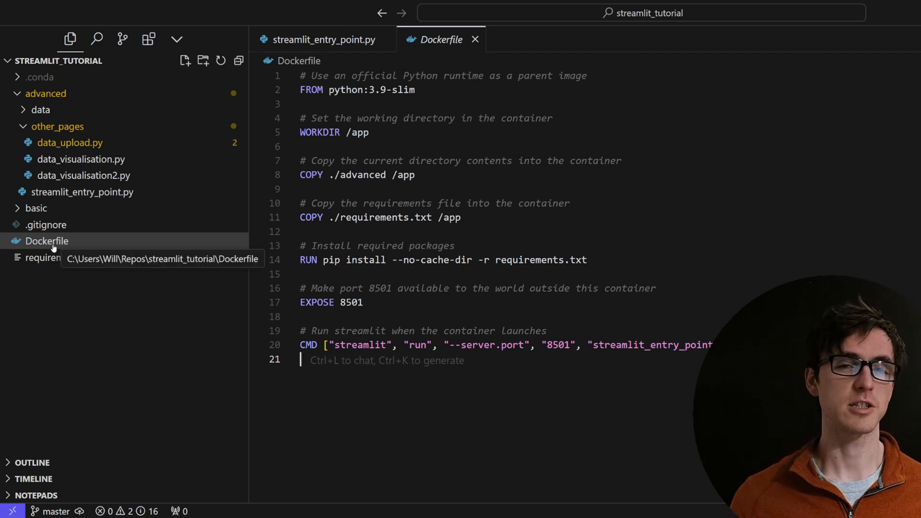
mouse_move(132, 264)
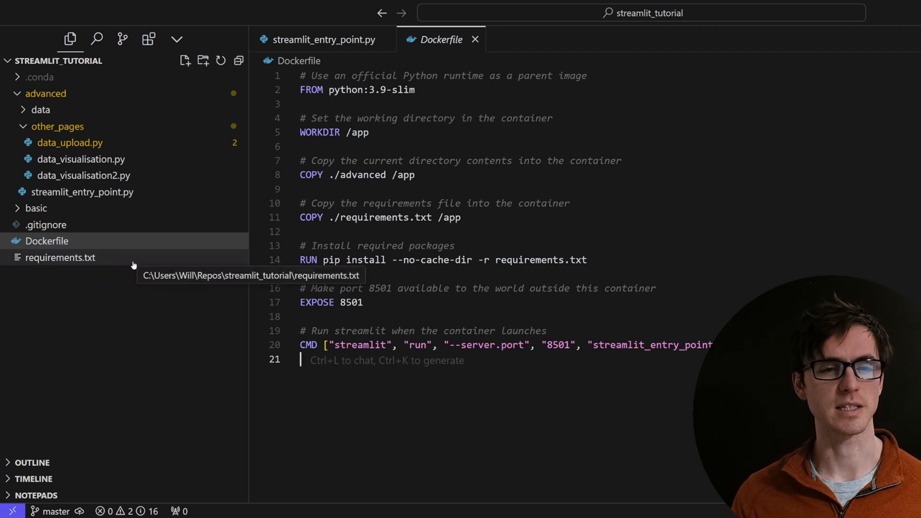
mouse_move(56, 252)
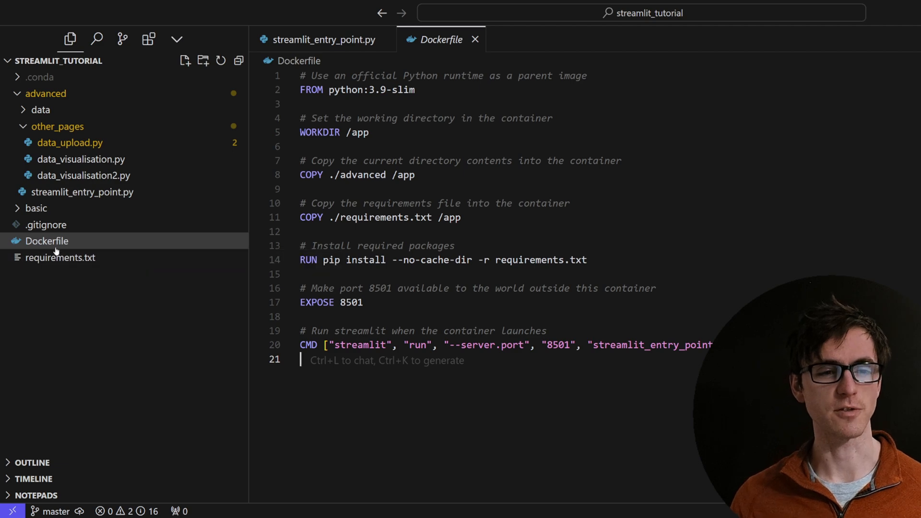
mouse_move(46, 241)
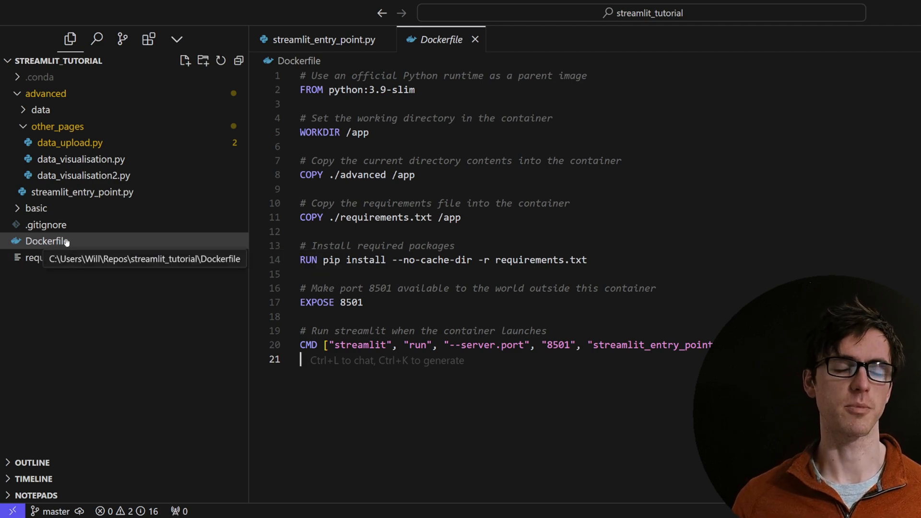